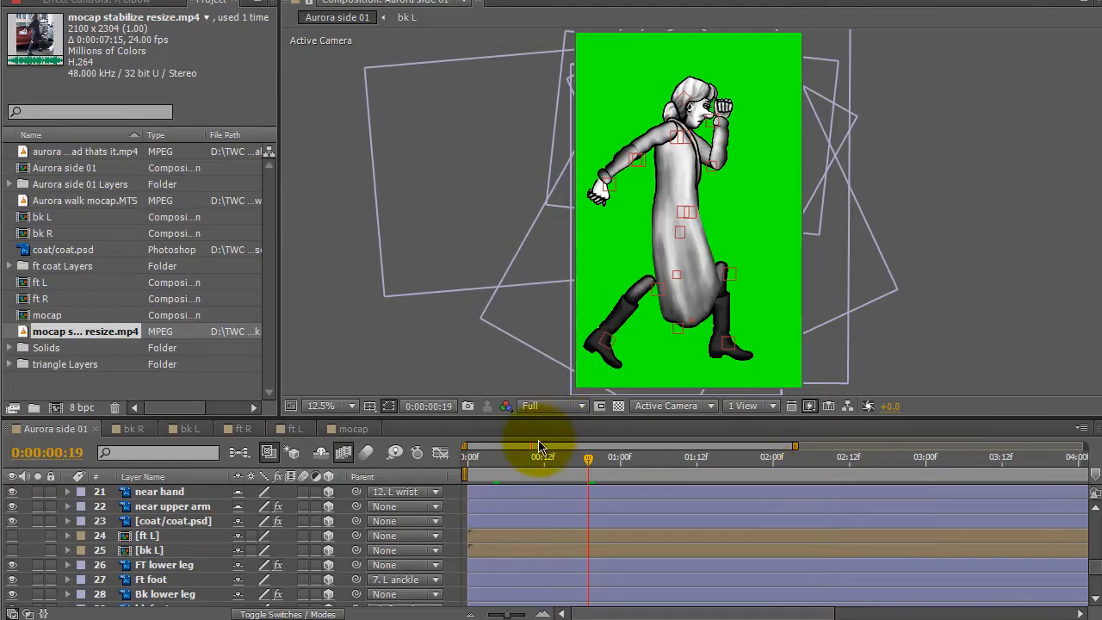
pyautogui.moveTo(495, 348)
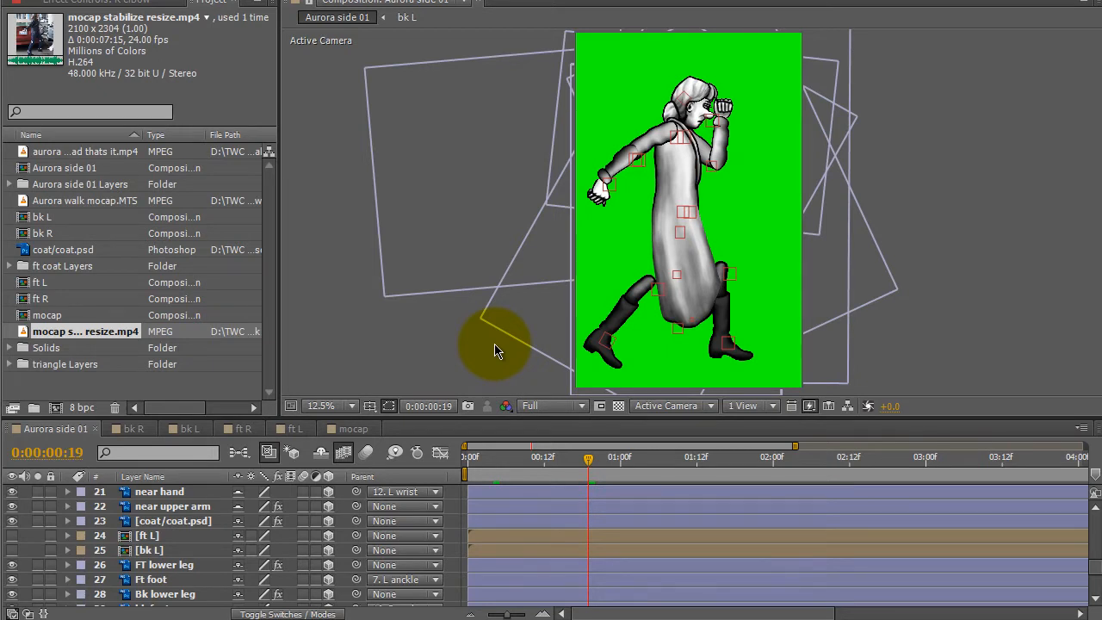
# Scrub through the walk around the one-second mark to preview how the coat deforms.
pyautogui.scroll(3)
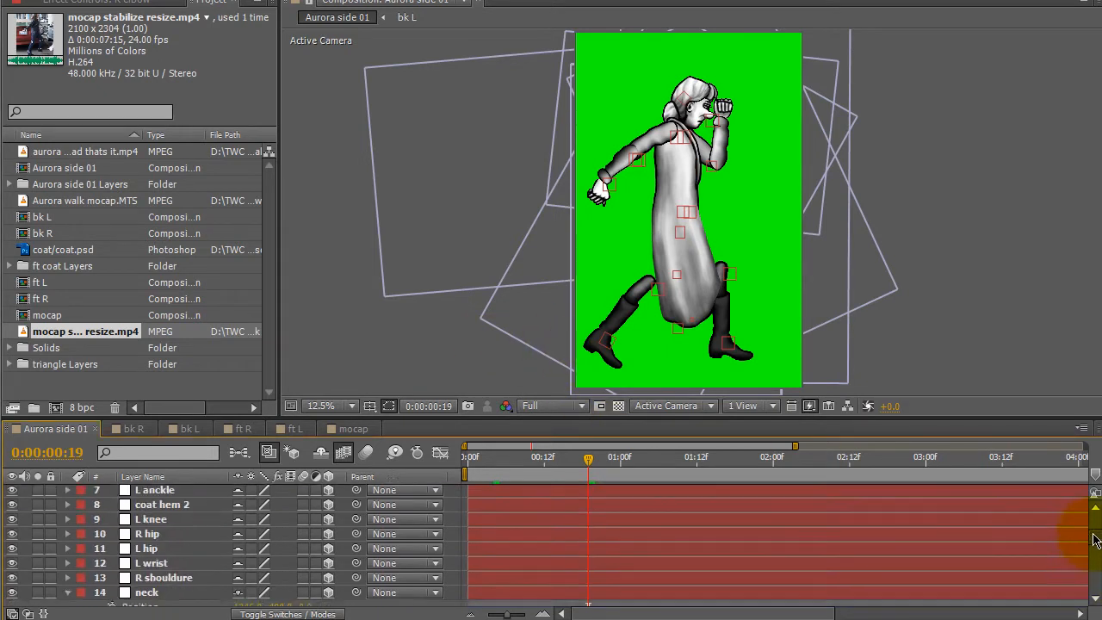
pyautogui.scroll(3)
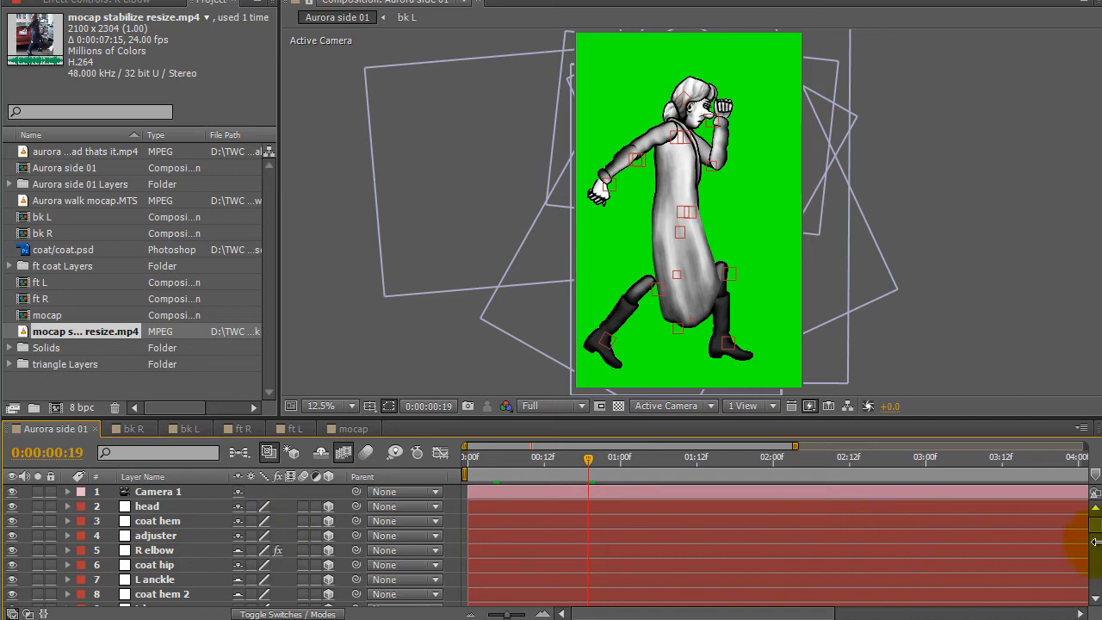
pyautogui.scroll(-3)
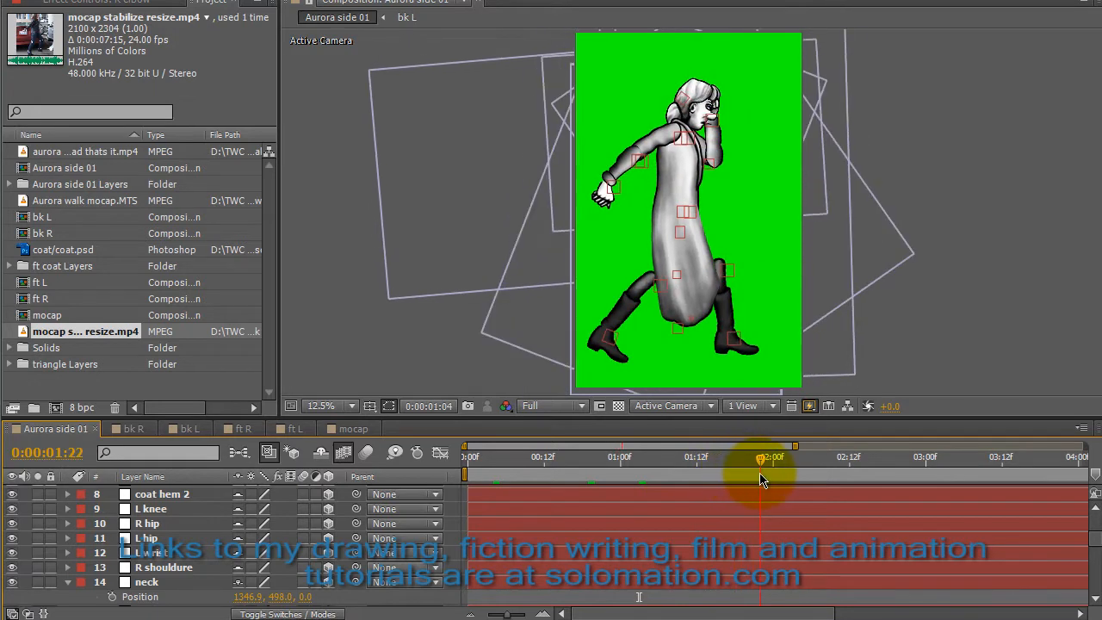
pyautogui.moveTo(771, 456); pyautogui.dragTo(714, 456)
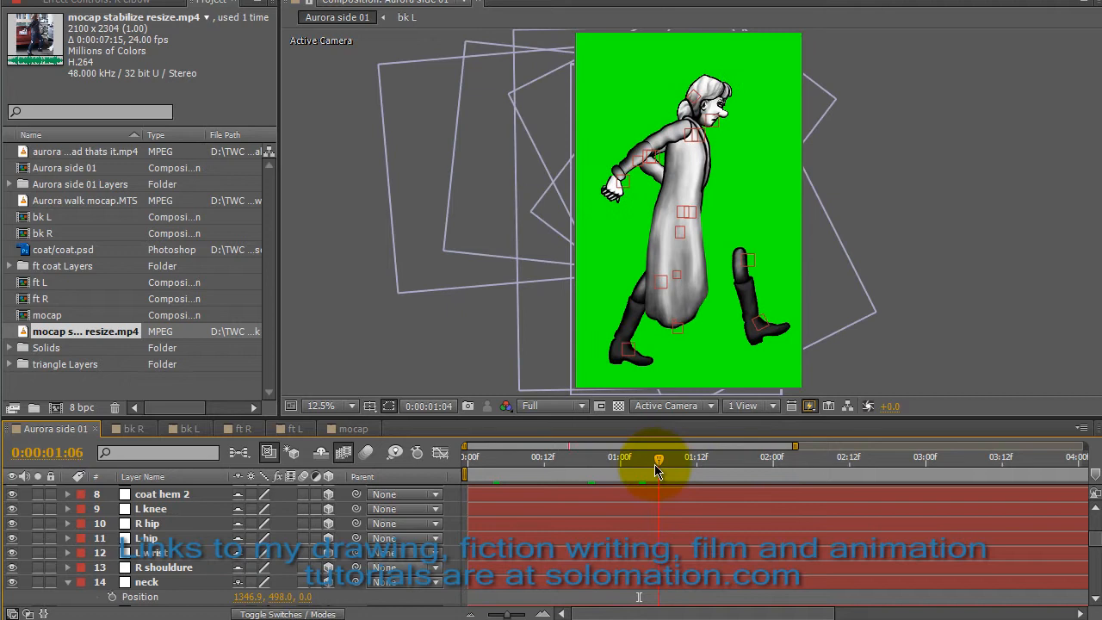
pyautogui.moveTo(658, 471); pyautogui.dragTo(622, 471)
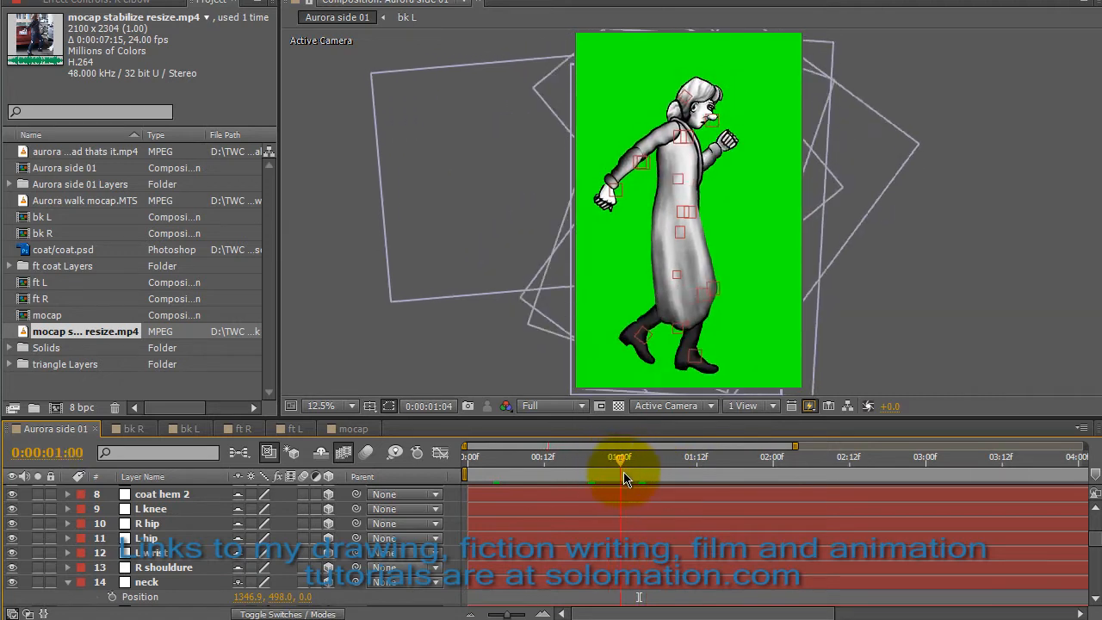
pyautogui.moveTo(620, 472); pyautogui.dragTo(671, 472)
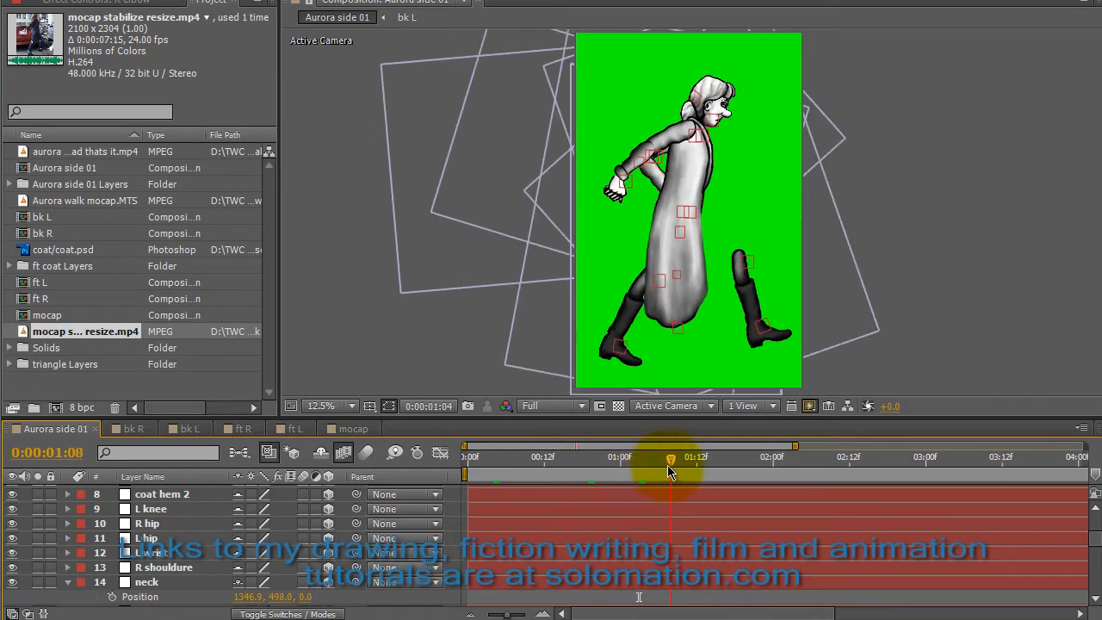
pyautogui.moveTo(670, 458); pyautogui.dragTo(685, 458)
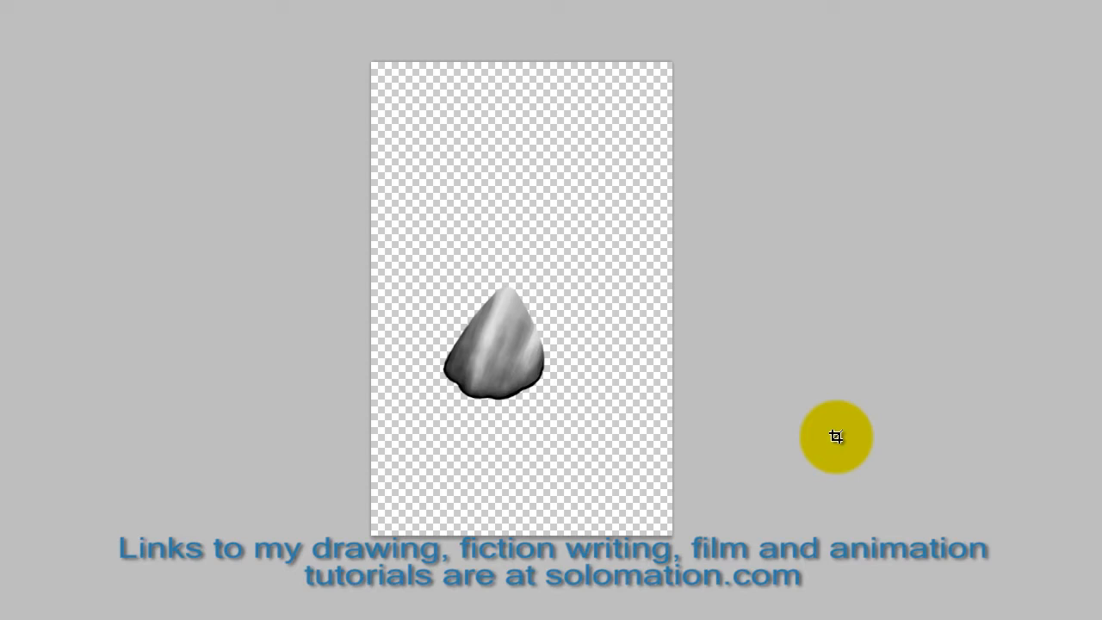
# Drag triangle.psd from Explorer into the After Effects Project panel to import it.
pyautogui.moveTo(834, 437); pyautogui.dragTo(462, 375)
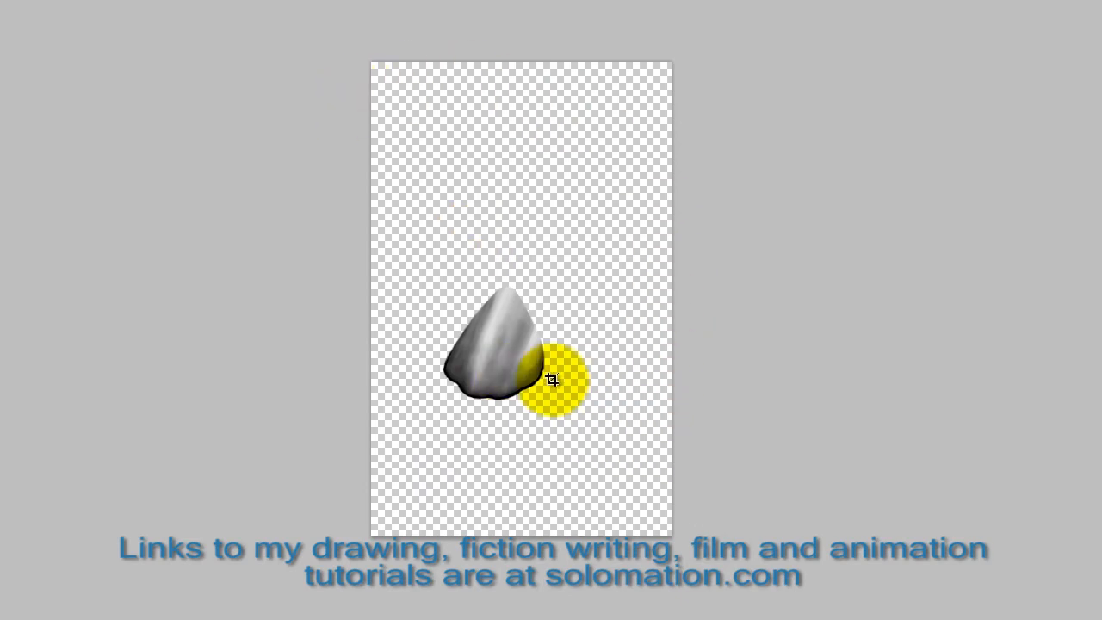
pyautogui.moveTo(552, 378); pyautogui.dragTo(514, 472)
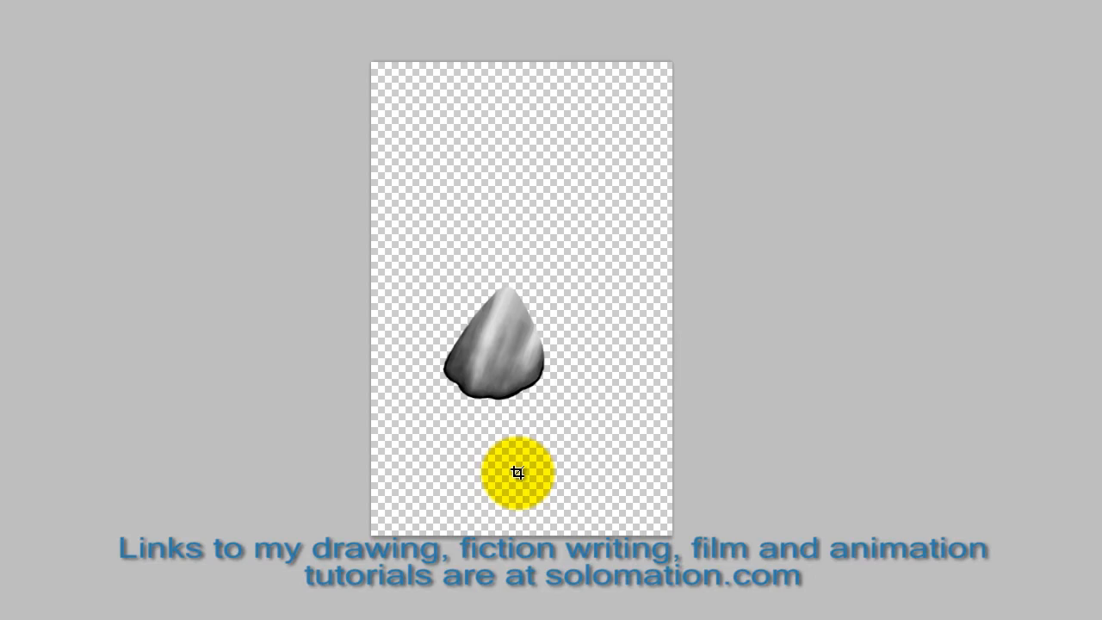
pyautogui.moveTo(513, 472); pyautogui.dragTo(496, 286)
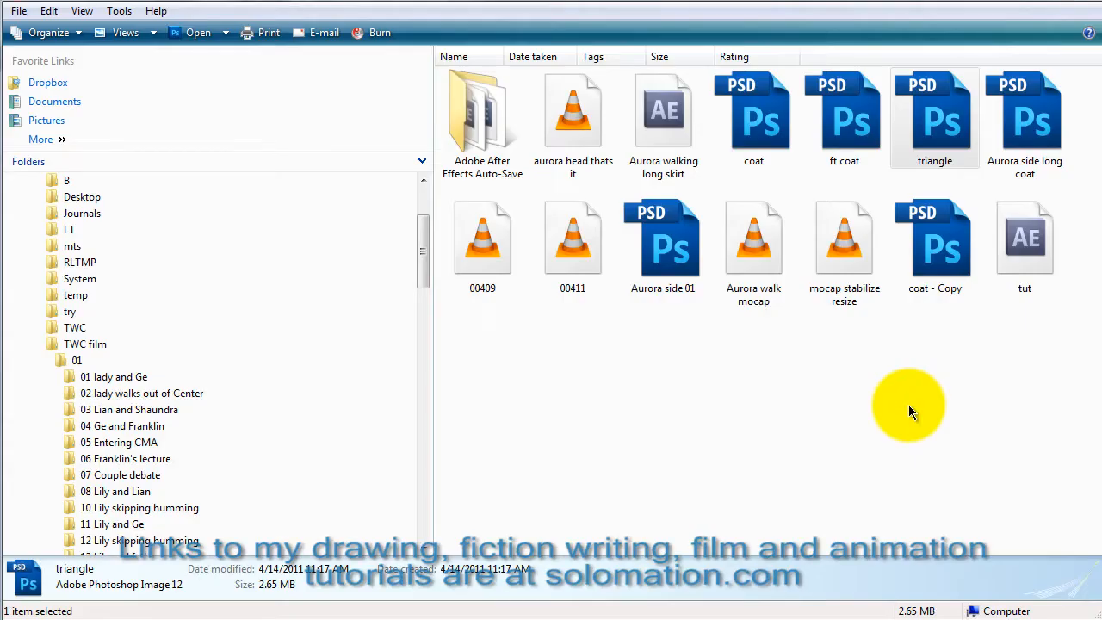
pyautogui.moveTo(935, 121)
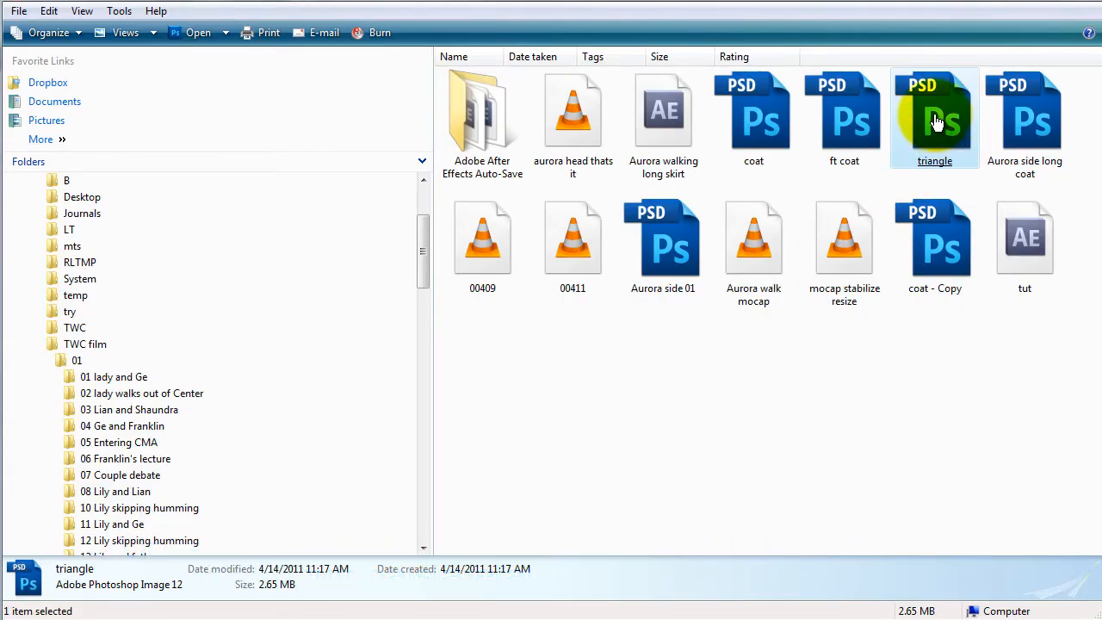
pyautogui.moveTo(935, 117); pyautogui.dragTo(372, 507)
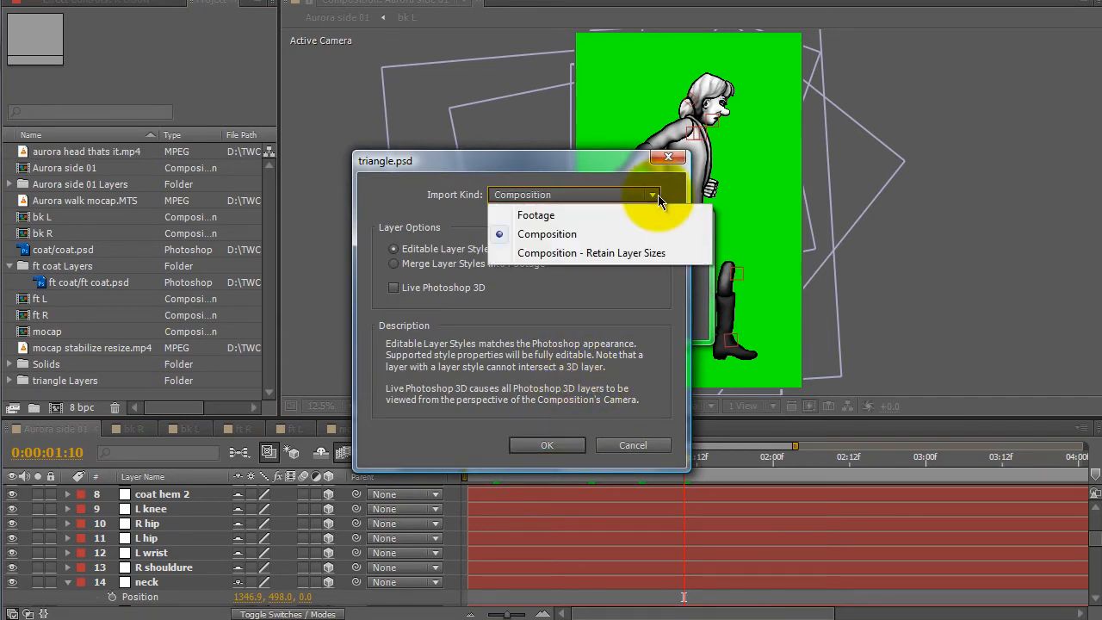
pyautogui.moveTo(542, 244)
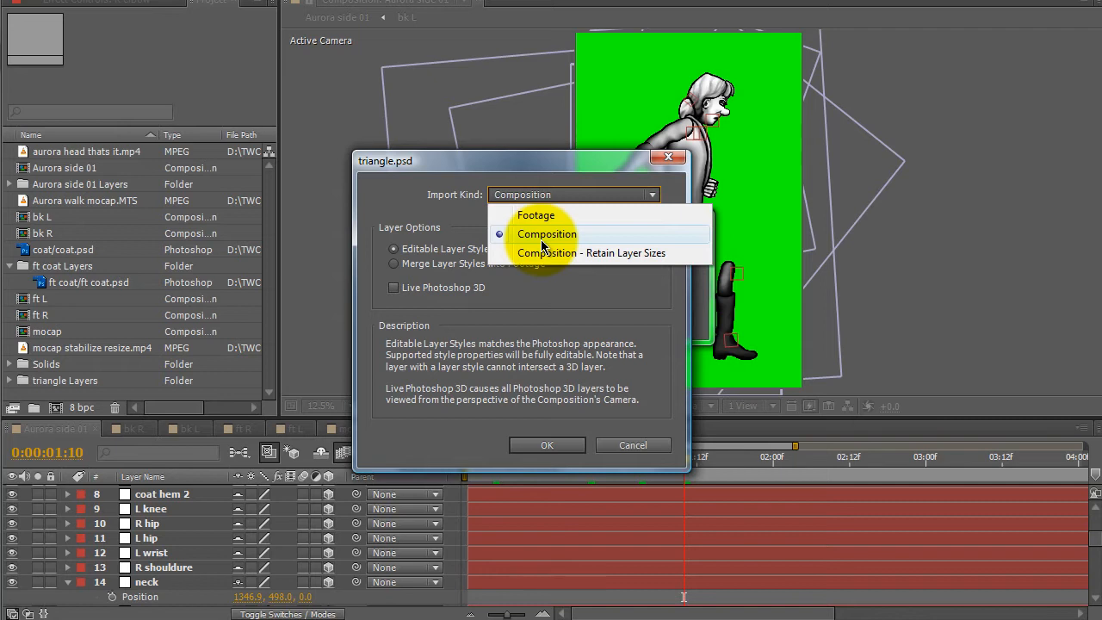
# Import triangle.psd as a Composition with Editable Layer Styles and confirm.
pyautogui.click(546, 234)
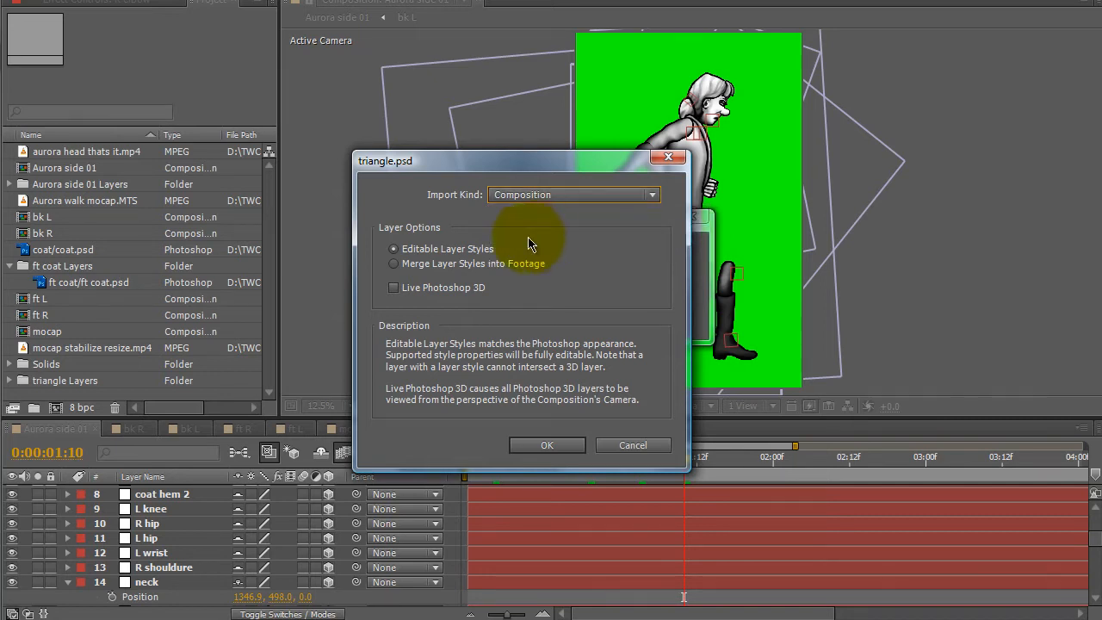
pyautogui.moveTo(422, 258)
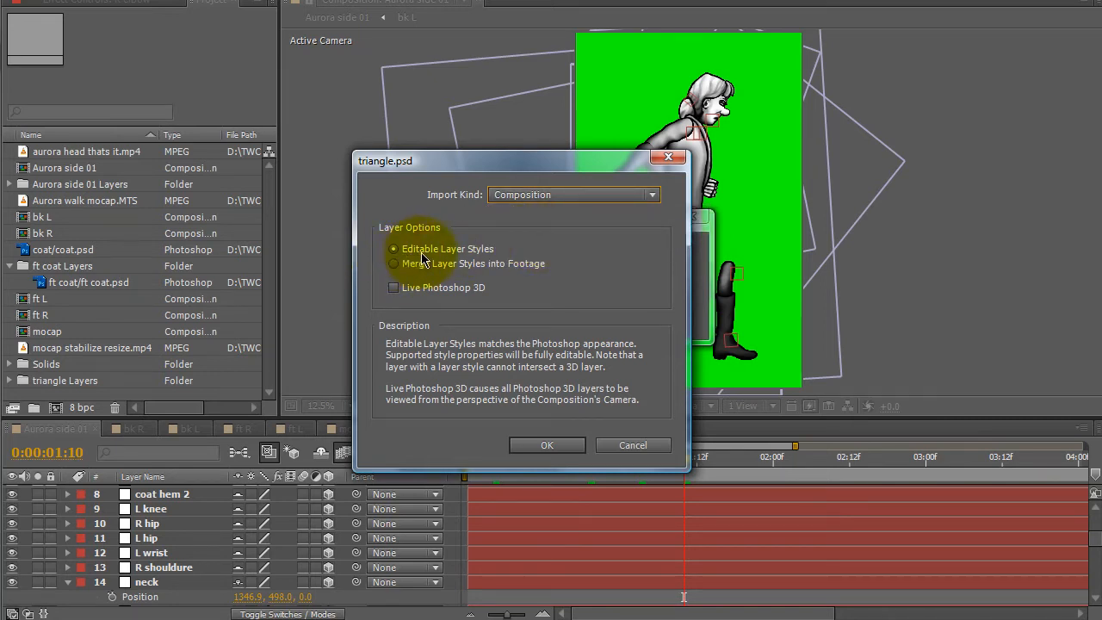
pyautogui.moveTo(547, 444)
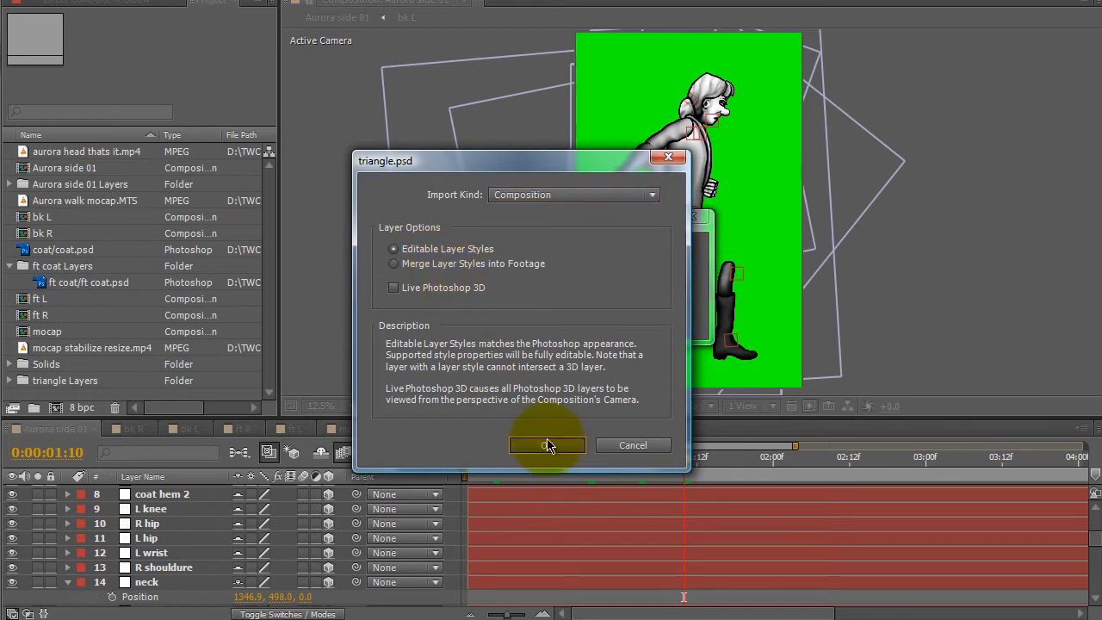
pyautogui.click(547, 444)
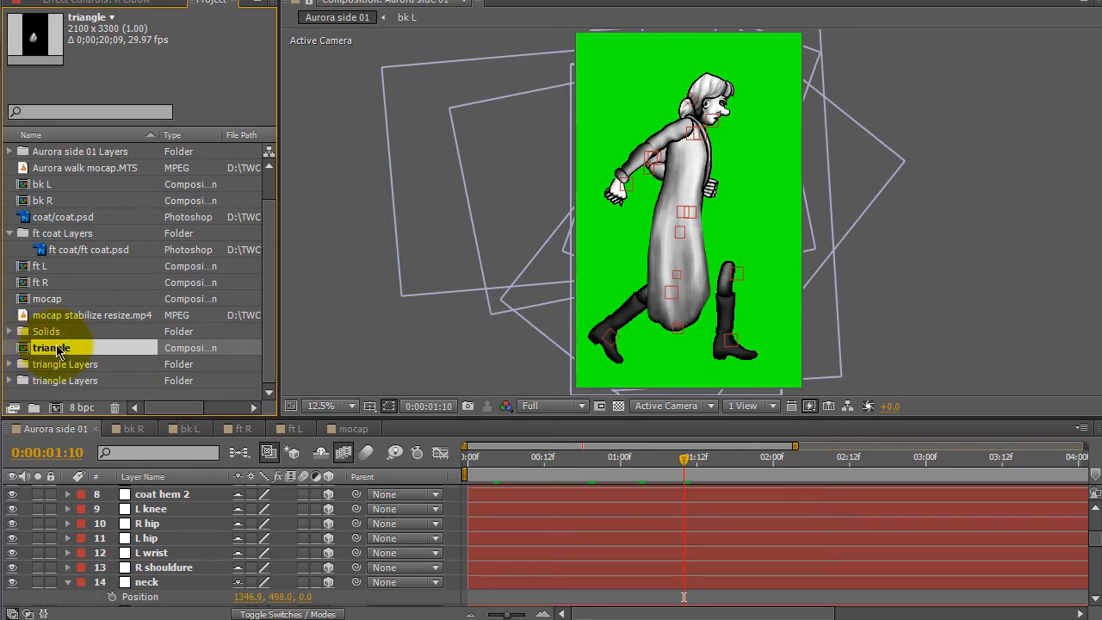
# Rename the triangle comp to bk R and its duplicate to bk L.
pyautogui.doubleClick(52, 347)
pyautogui.write('b')
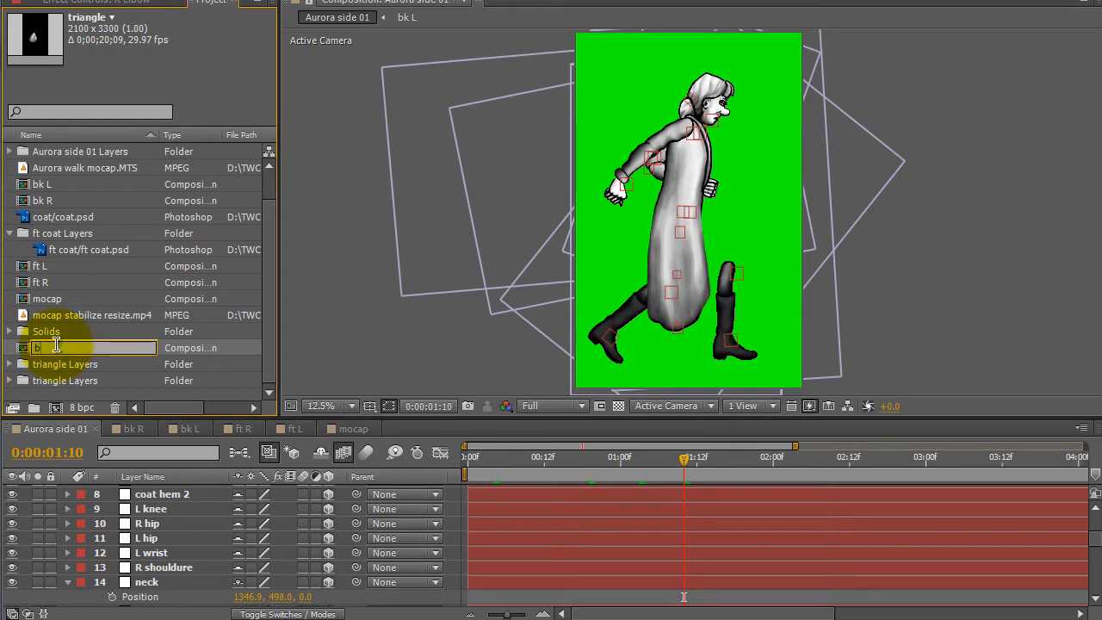
pyautogui.write('k R 2')
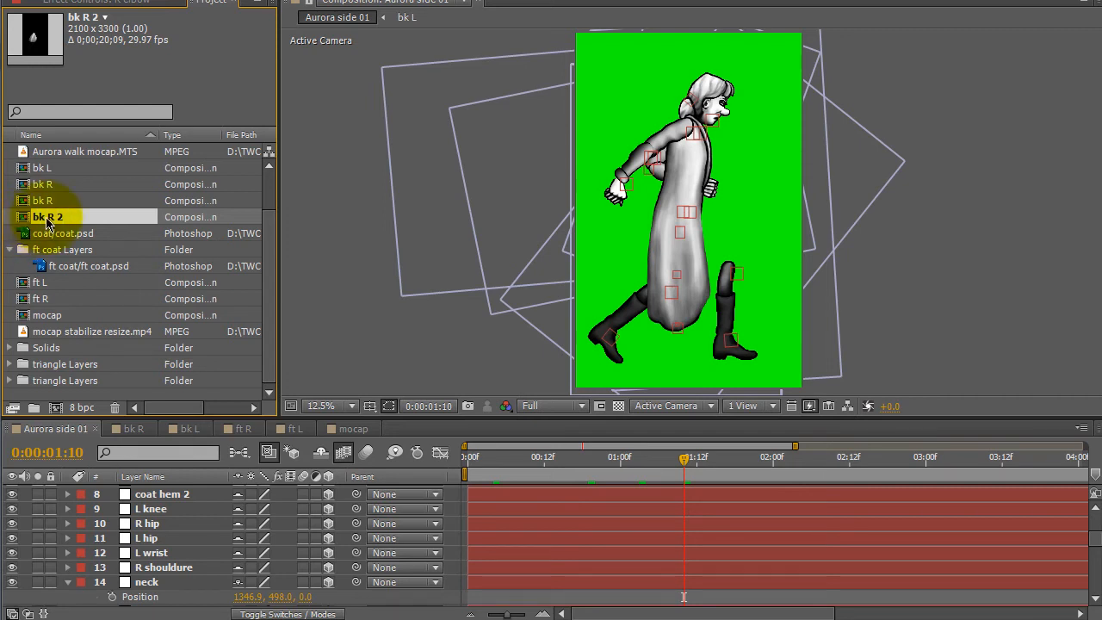
pyautogui.doubleClick(48, 217)
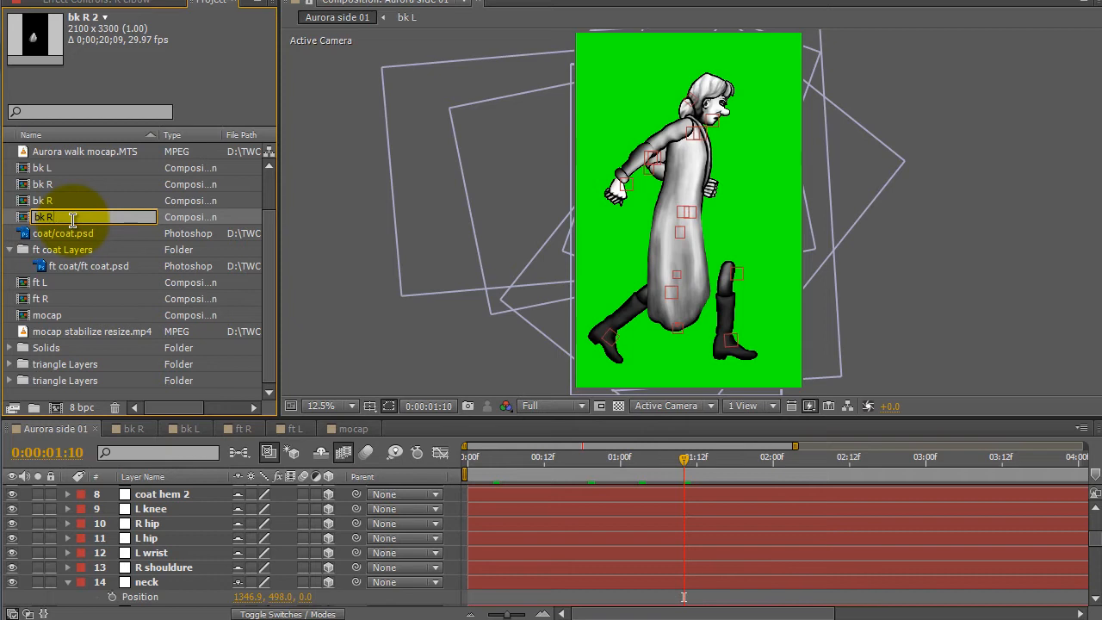
pyautogui.write('bk L')
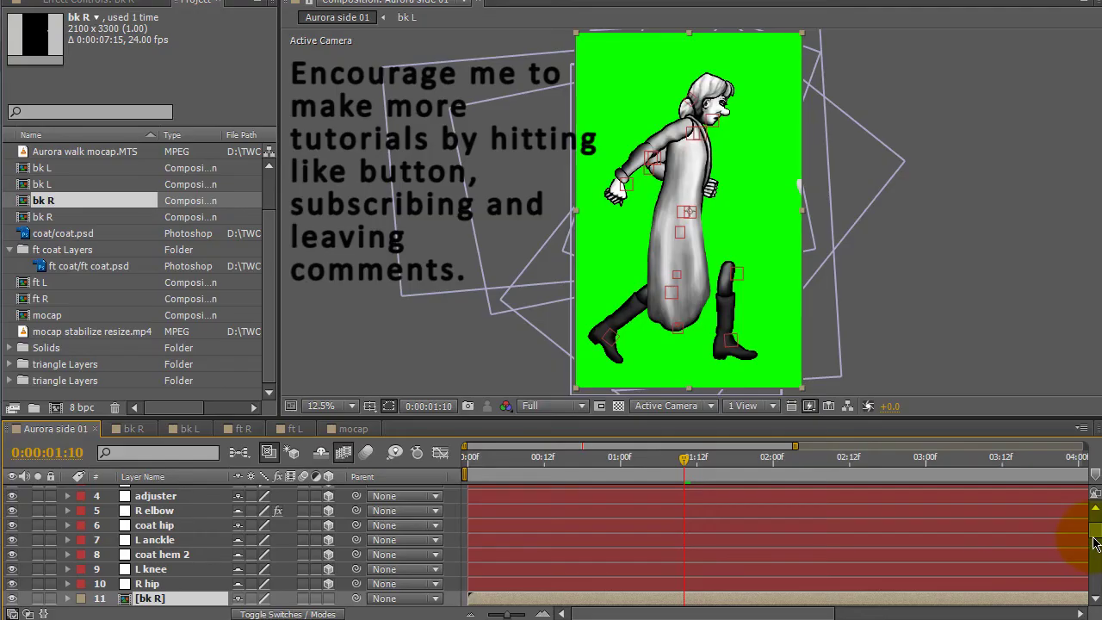
# Select the right hip, knee and ankle nulls in Aurora side 01 and bring them into the bk R comp.
pyautogui.scroll(-3)
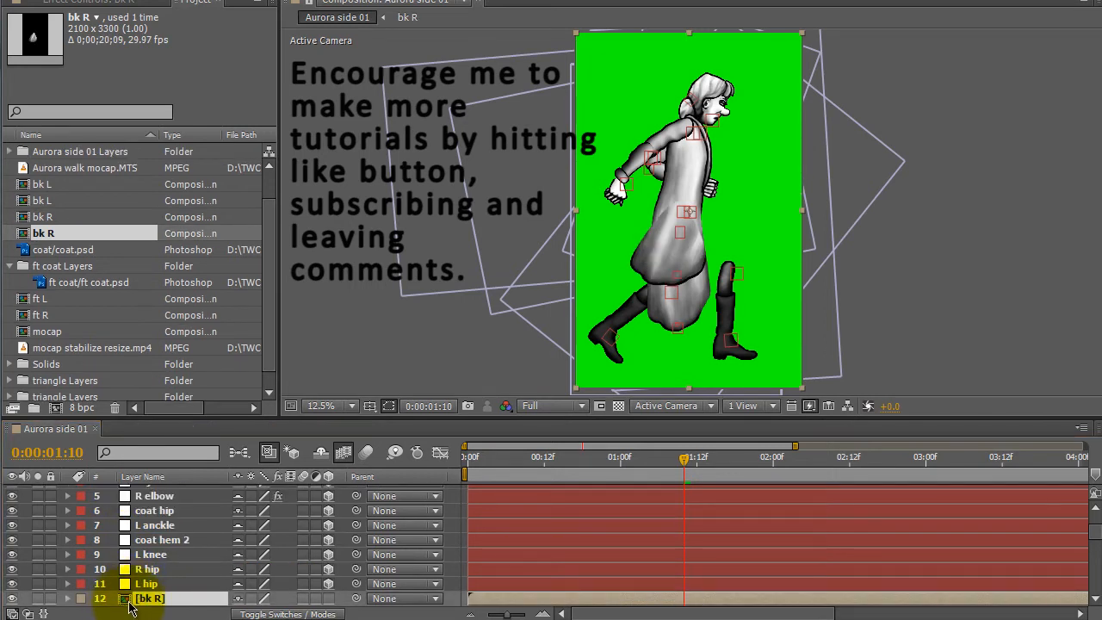
pyautogui.doubleClick(152, 597)
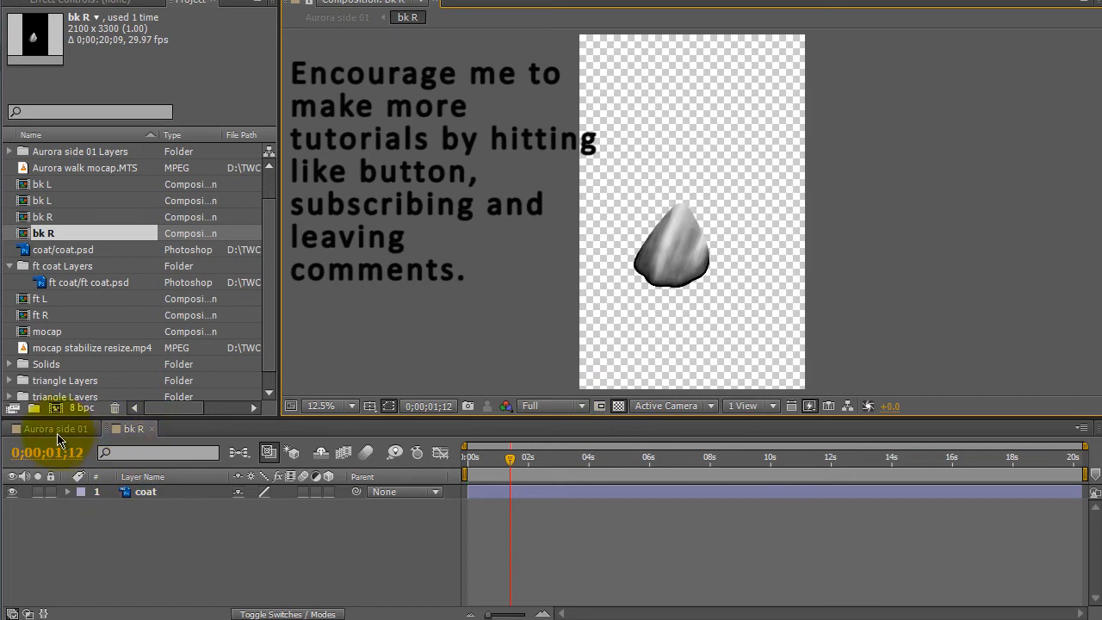
pyautogui.click(52, 426)
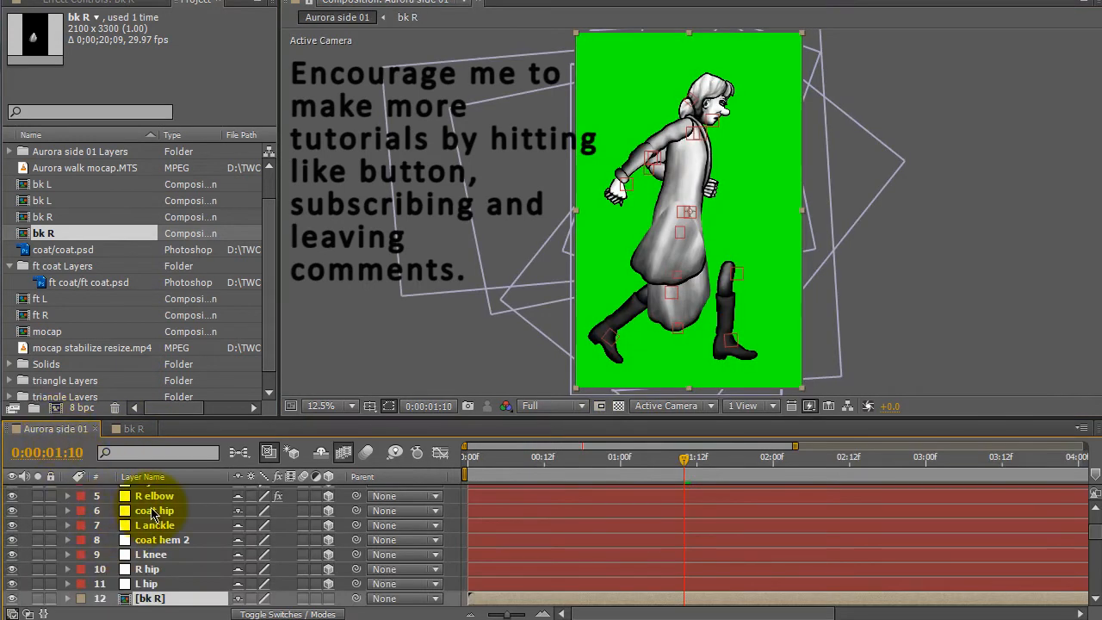
pyautogui.scroll(3)
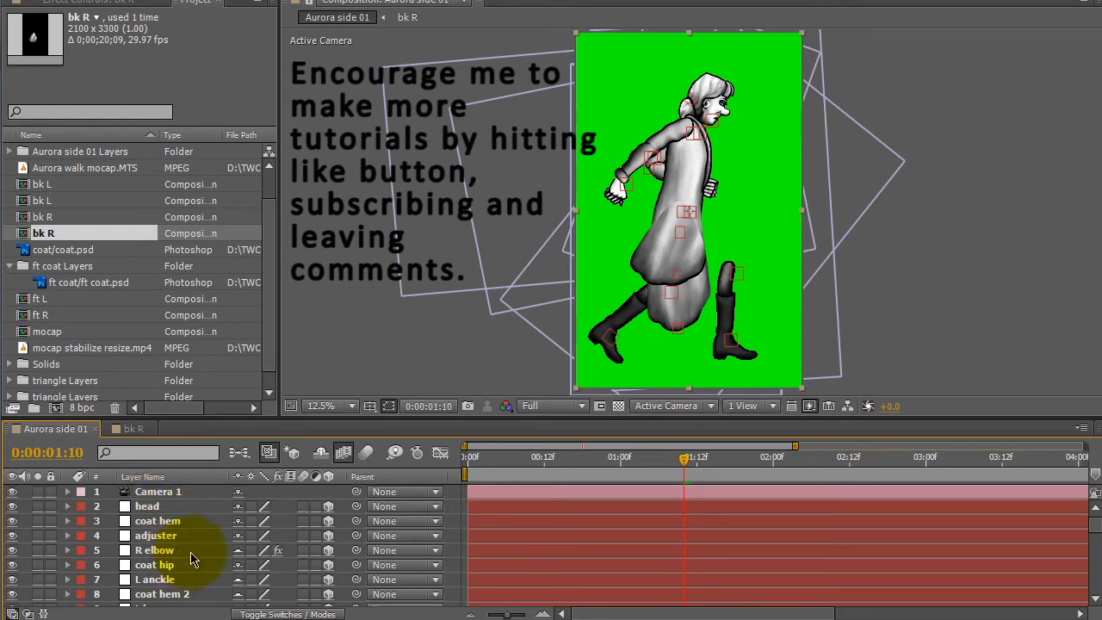
pyautogui.scroll(-3)
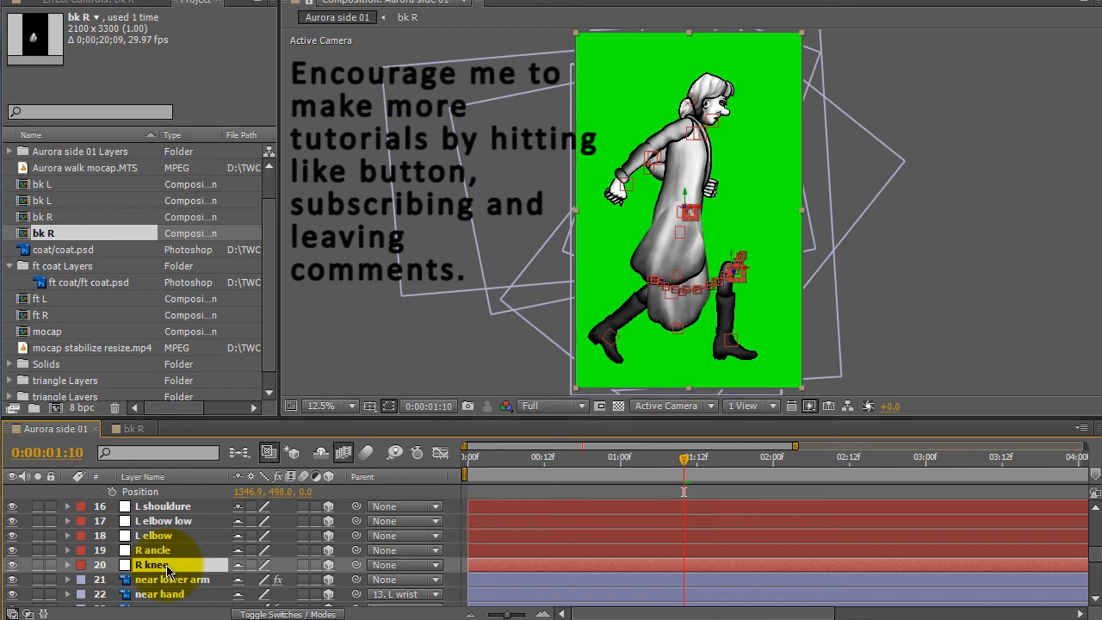
pyautogui.click(153, 549)
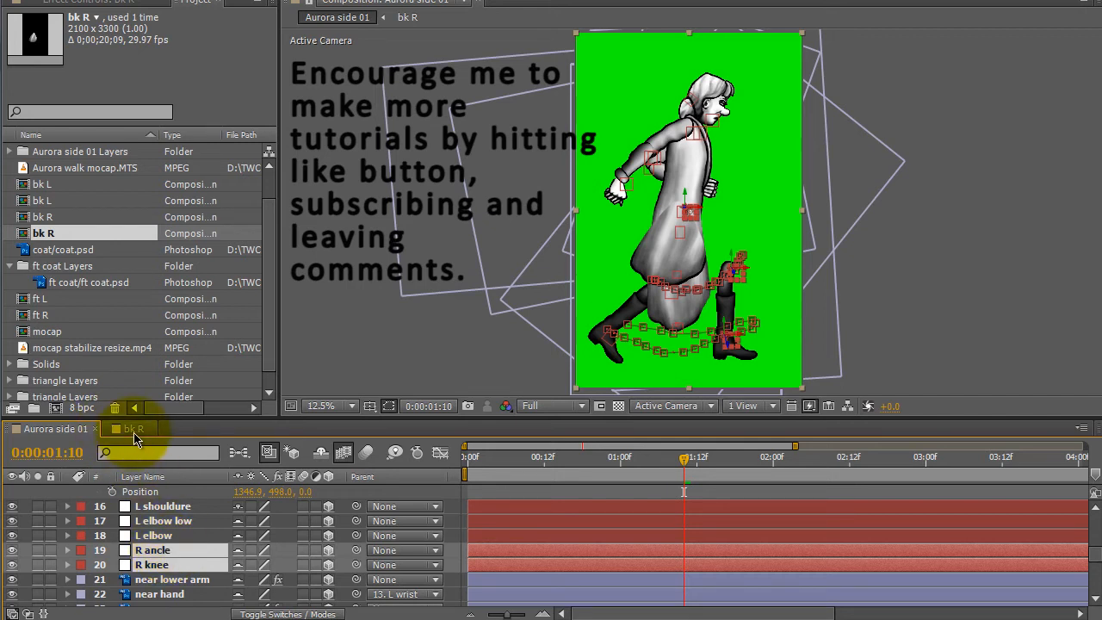
pyautogui.click(130, 428)
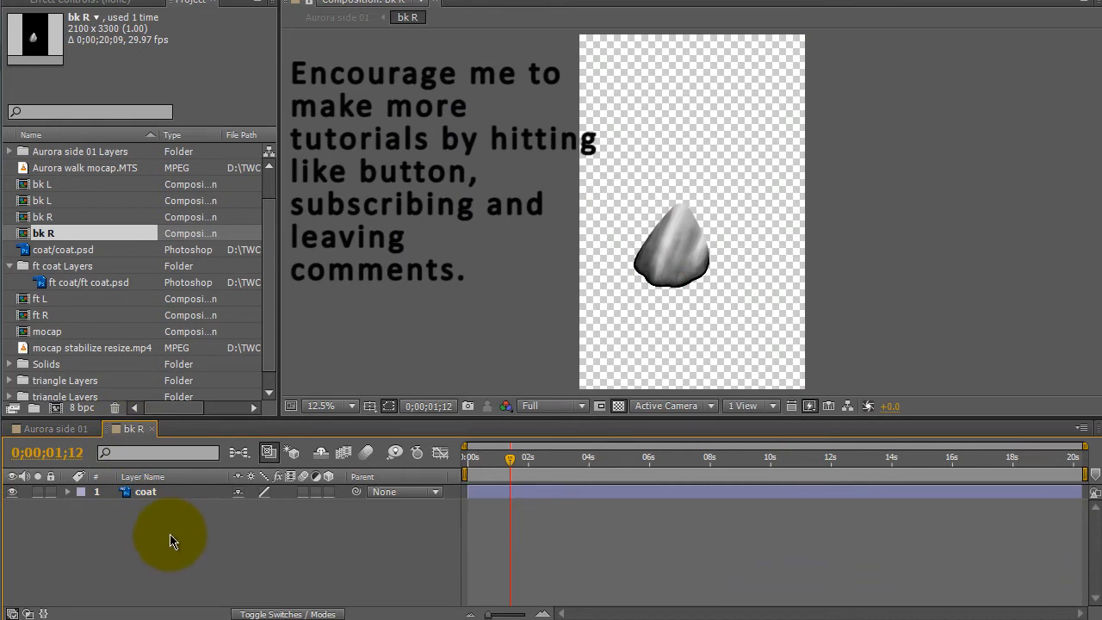
pyautogui.moveTo(172, 530)
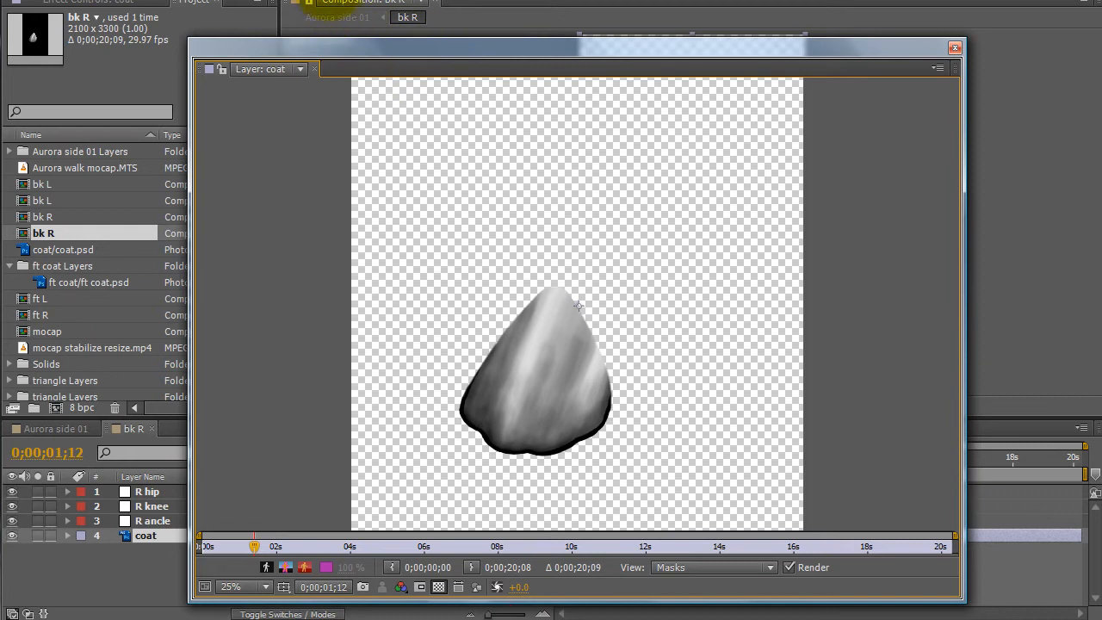
# Place three puppet pins on the coat layer at its top, middle and lower edge and adjust them.
pyautogui.click(560, 306)
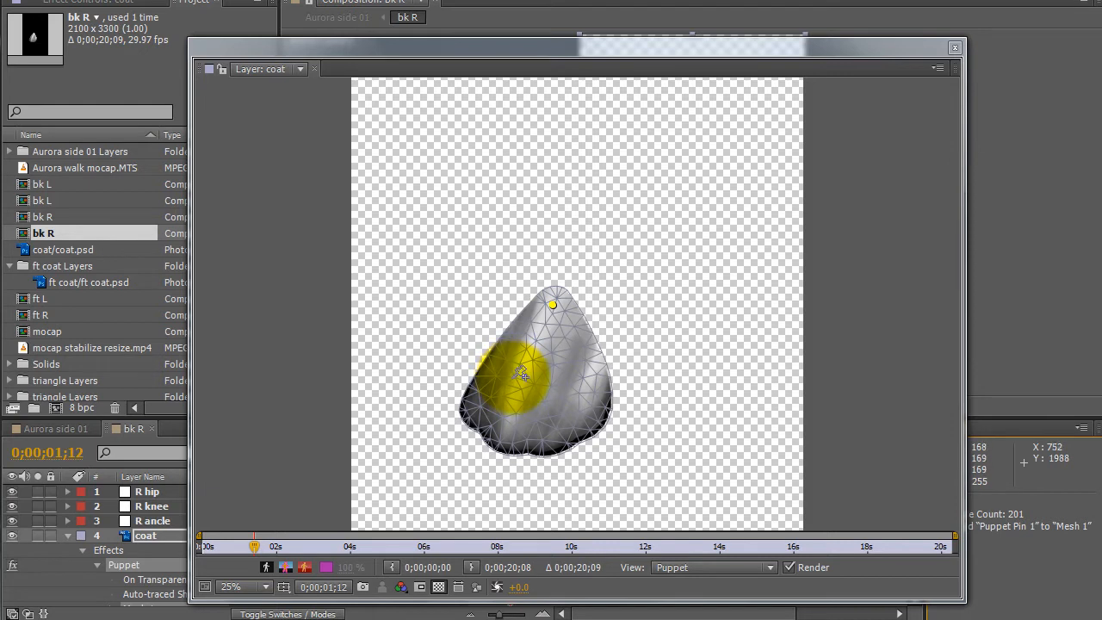
pyautogui.moveTo(516, 362); pyautogui.dragTo(482, 411)
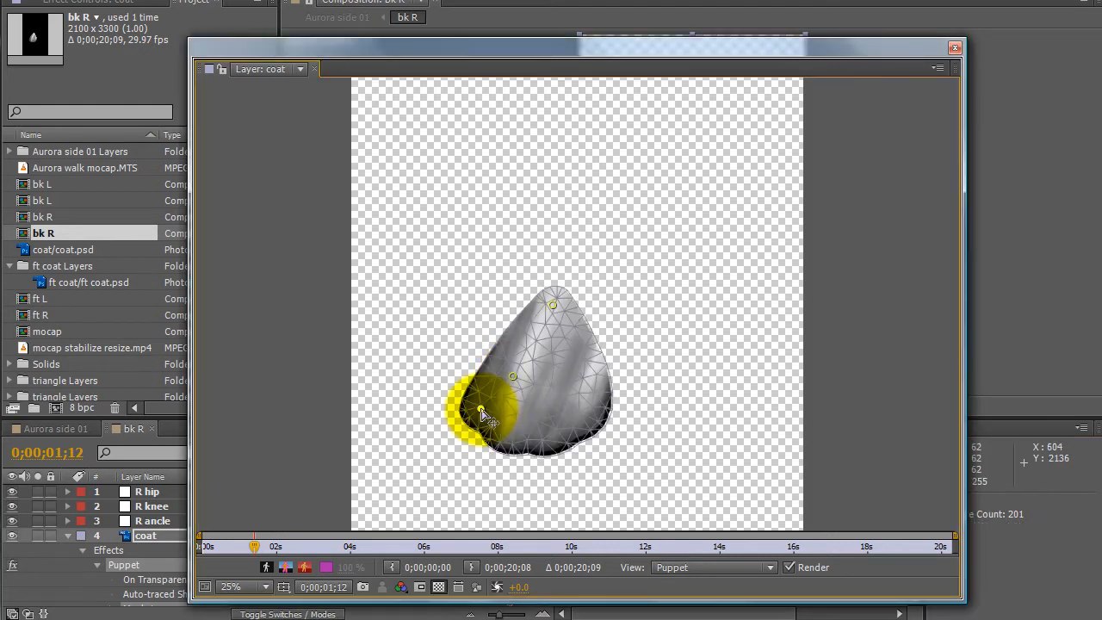
pyautogui.moveTo(482, 415); pyautogui.dragTo(525, 371)
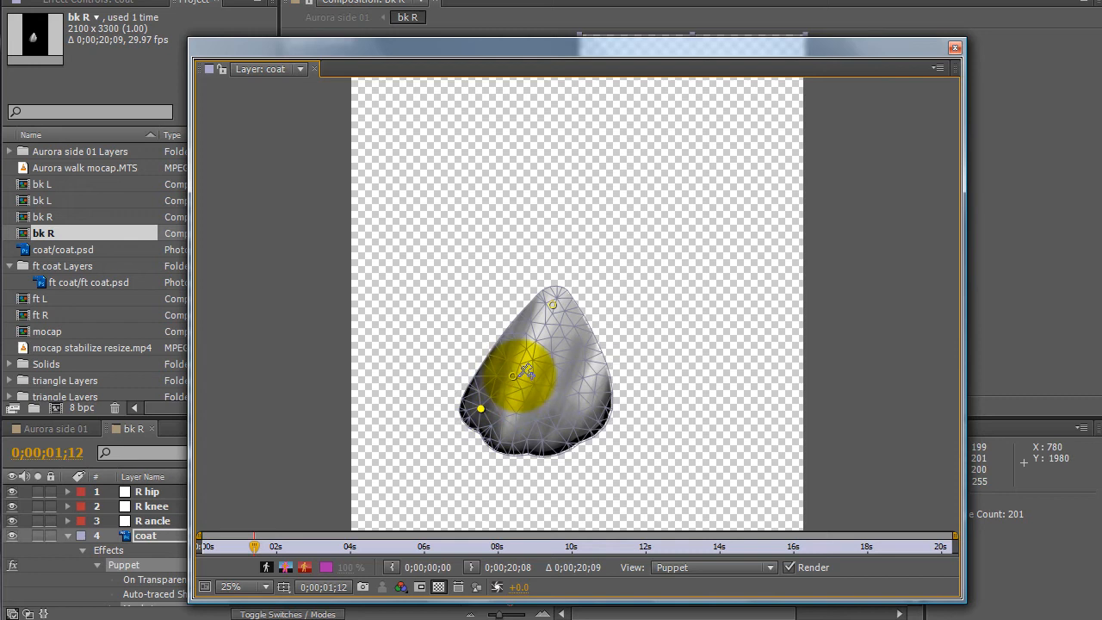
pyautogui.moveTo(525, 371); pyautogui.dragTo(481, 410)
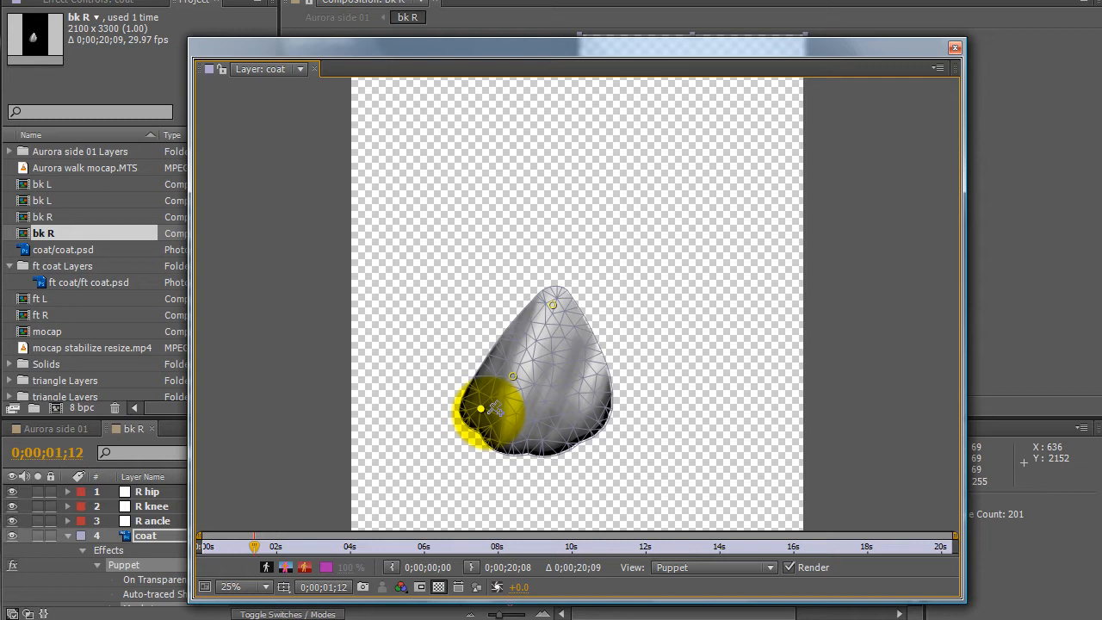
pyautogui.moveTo(479, 406); pyautogui.dragTo(513, 375)
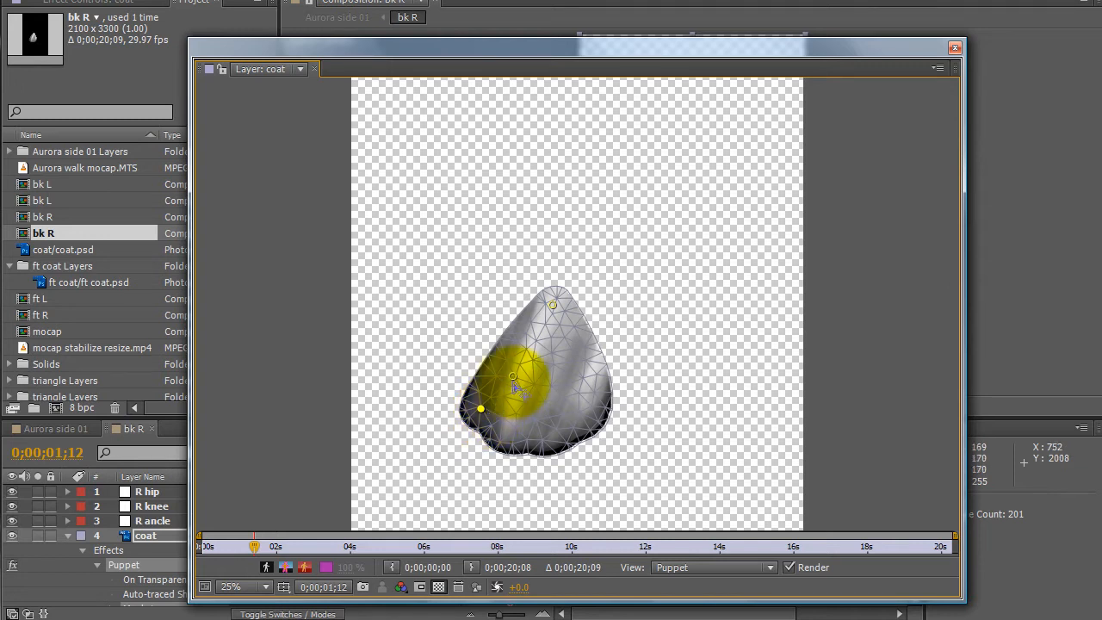
pyautogui.moveTo(517, 379); pyautogui.dragTo(478, 410)
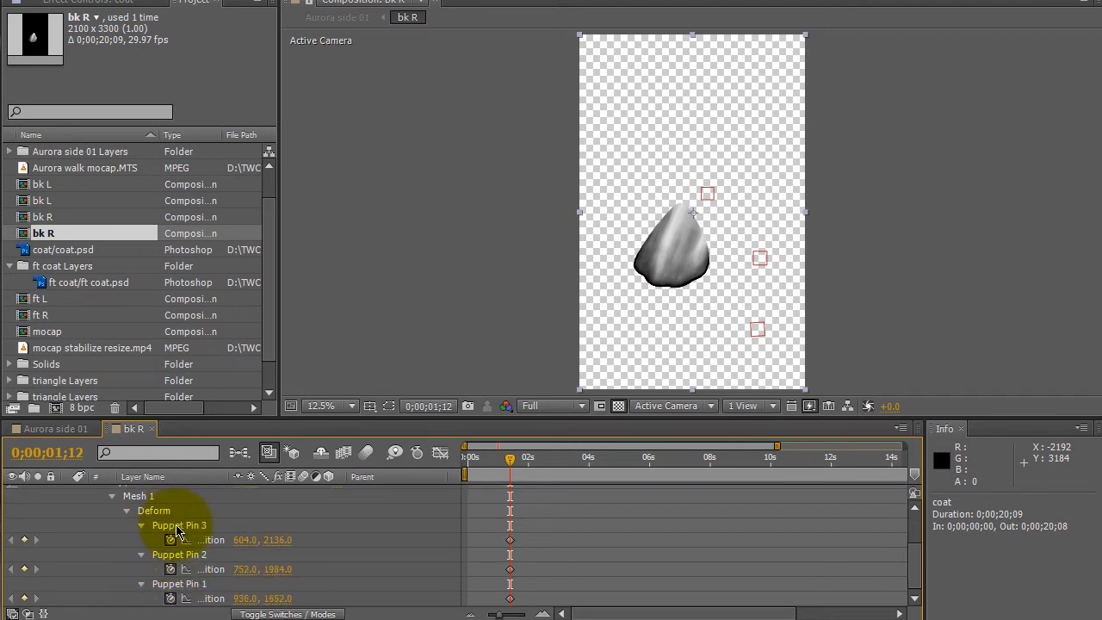
# Rename Puppet Pin 3, 2 and 1 to hem, knee and hip.
pyautogui.click(179, 525)
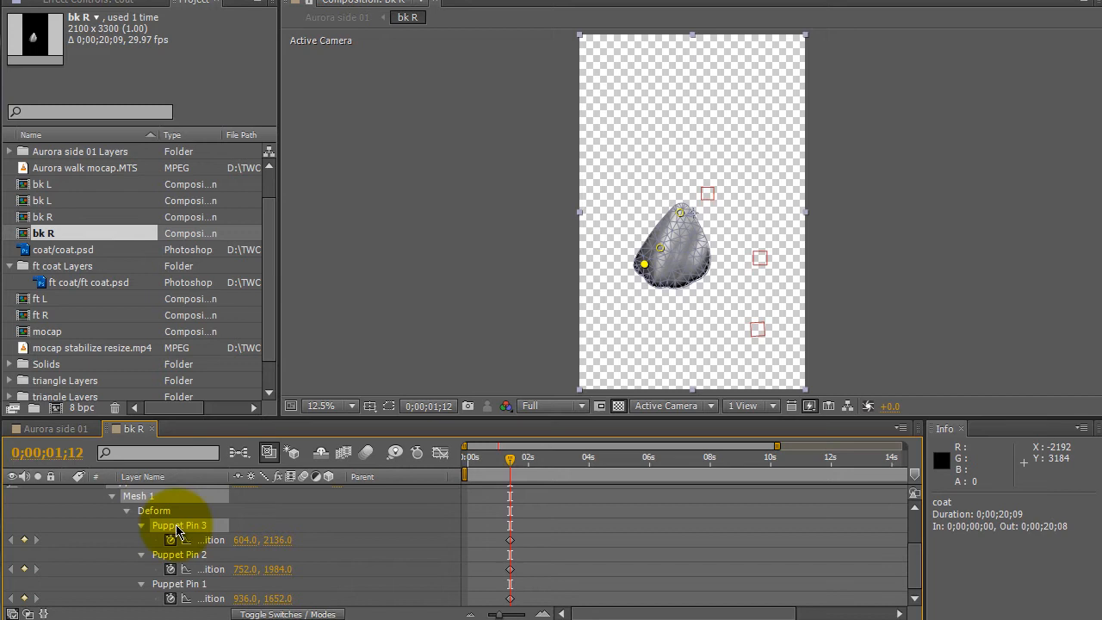
pyautogui.doubleClick(179, 525)
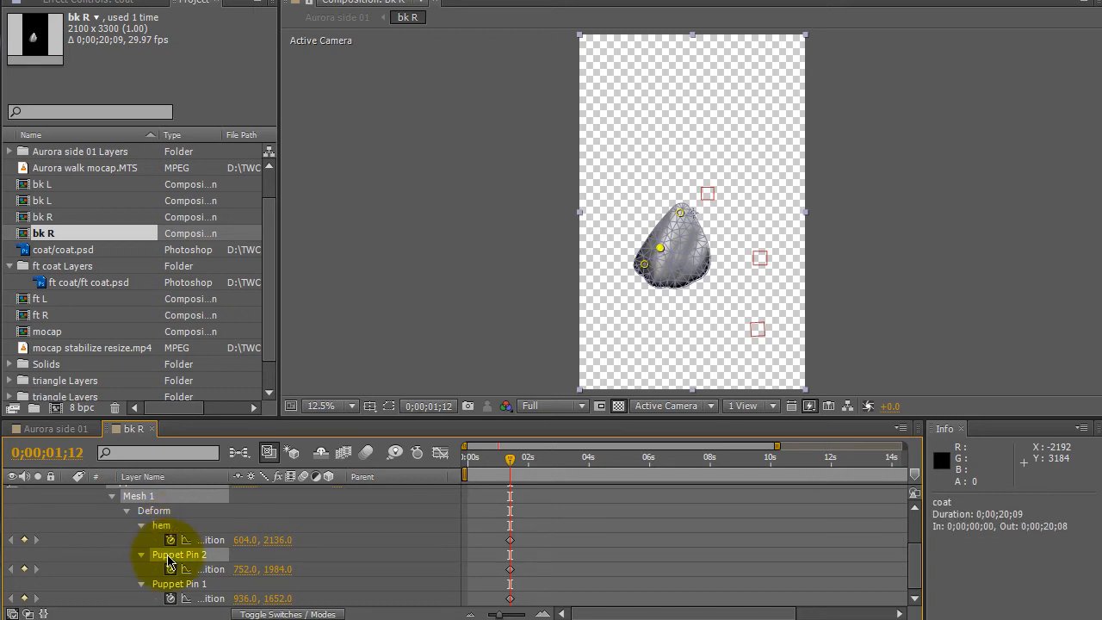
pyautogui.doubleClick(179, 554)
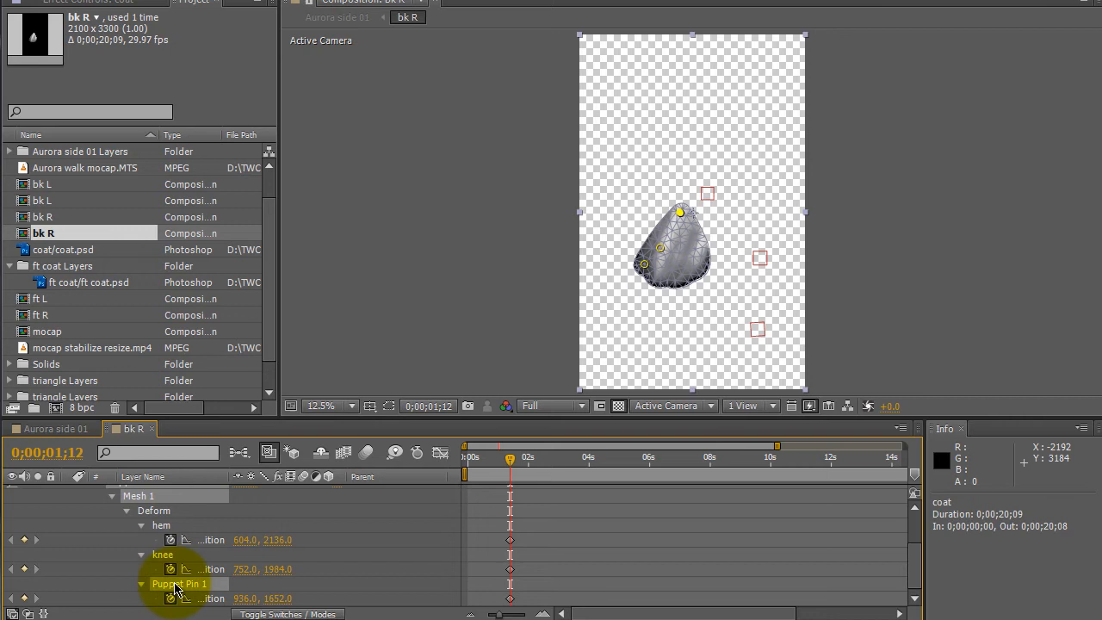
pyautogui.doubleClick(179, 583)
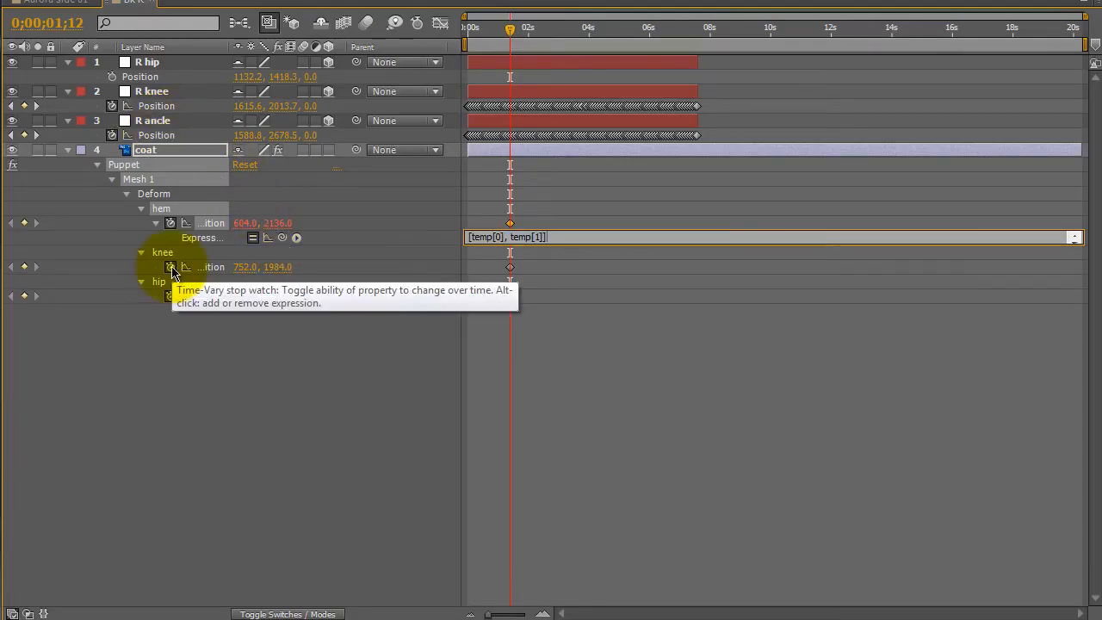
pyautogui.moveTo(170, 296)
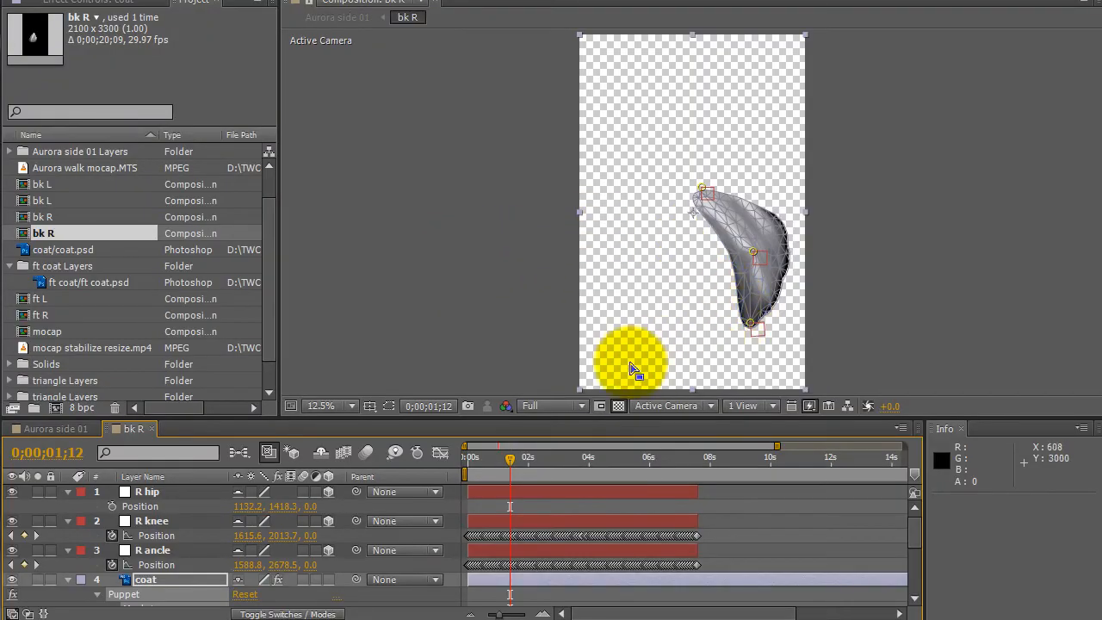
pyautogui.moveTo(396, 418)
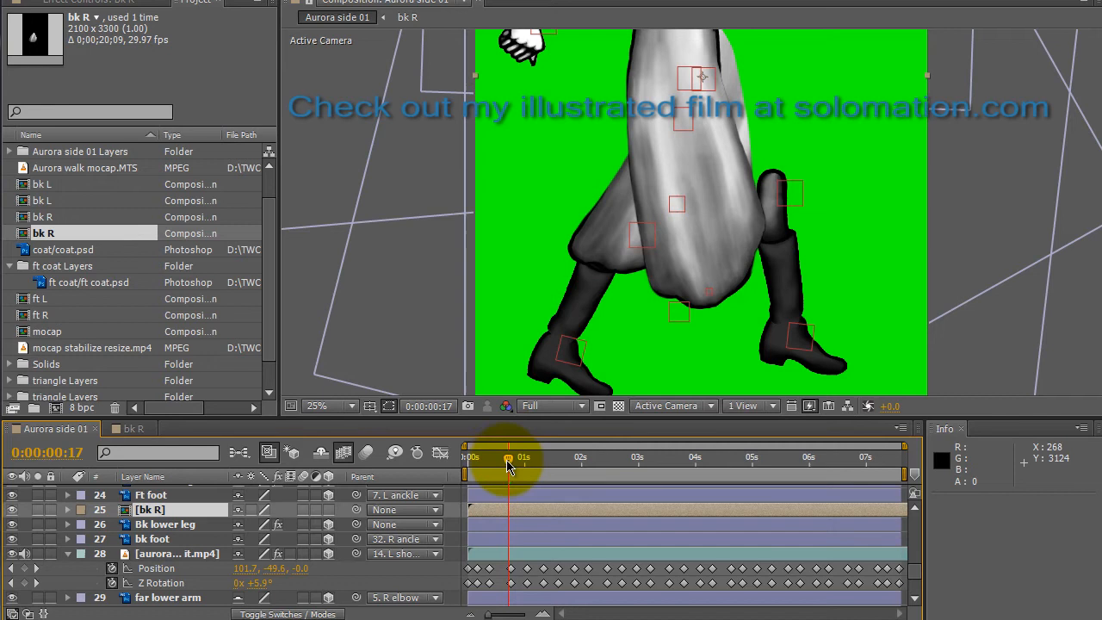
pyautogui.moveTo(508, 458); pyautogui.dragTo(651, 458)
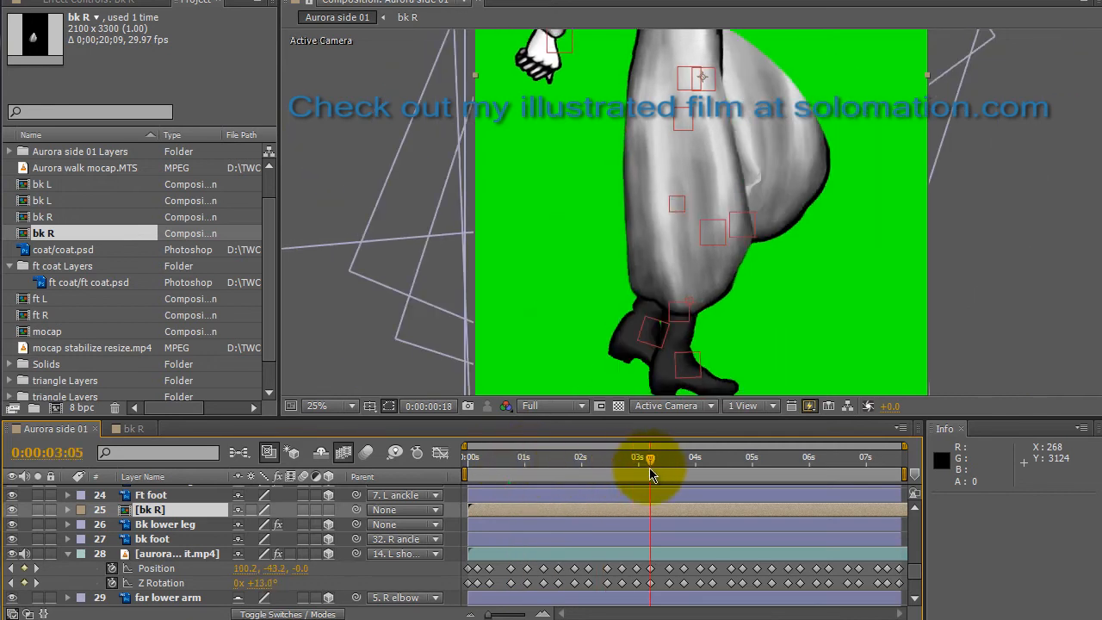
pyautogui.moveTo(650, 458); pyautogui.dragTo(640, 458)
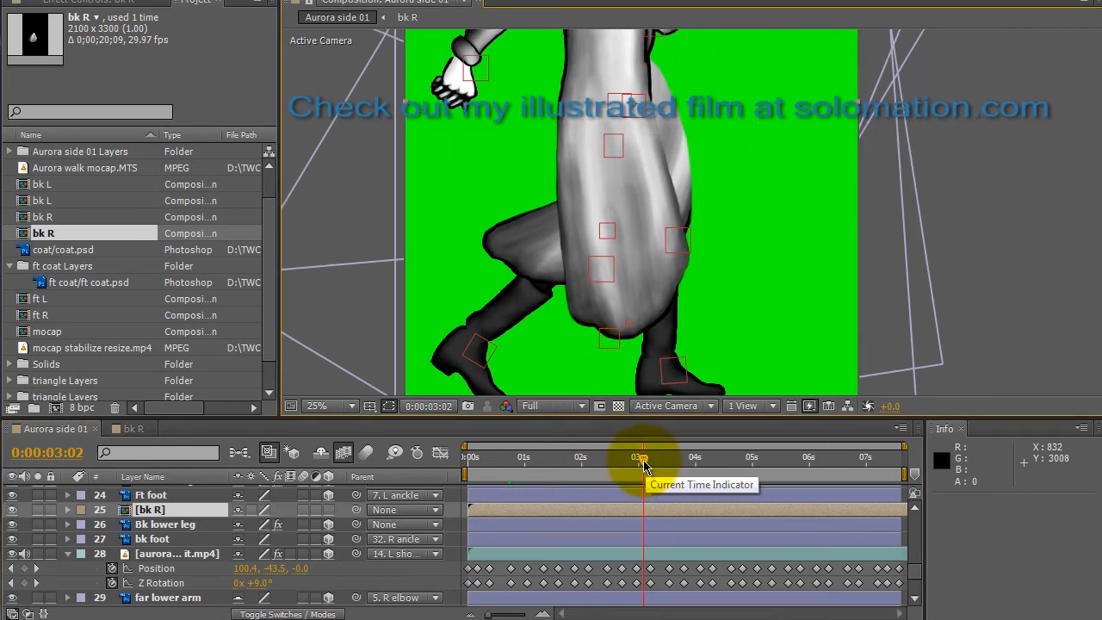
pyautogui.moveTo(640, 465); pyautogui.dragTo(557, 465)
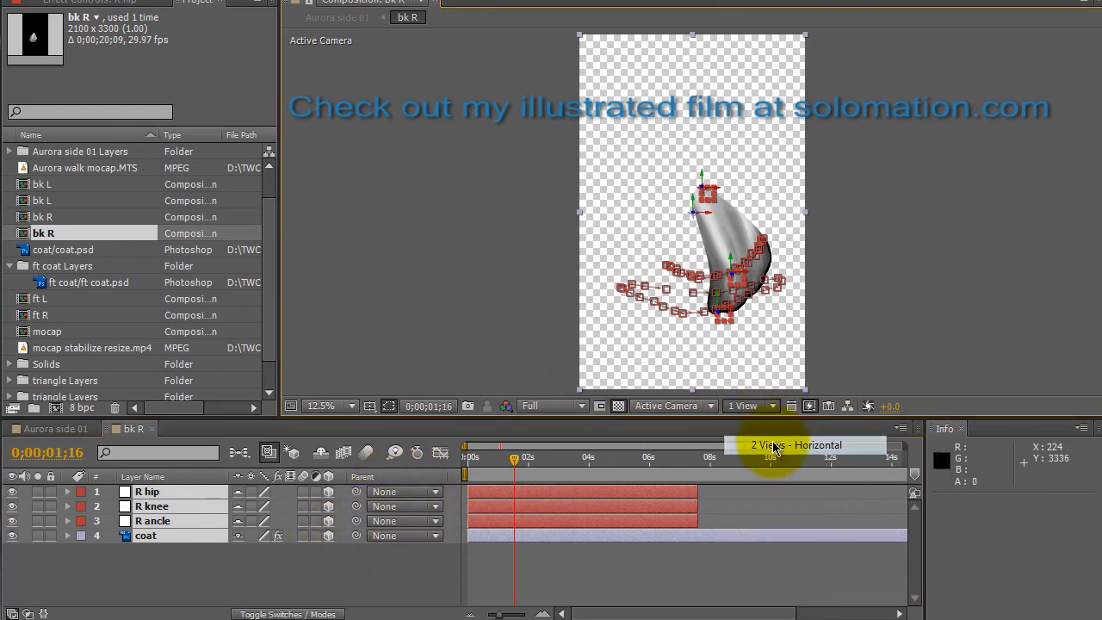
# Switch the viewer to 2 Views - Horizontal and add a new camera to the bk R comp.
pyautogui.click(795, 444)
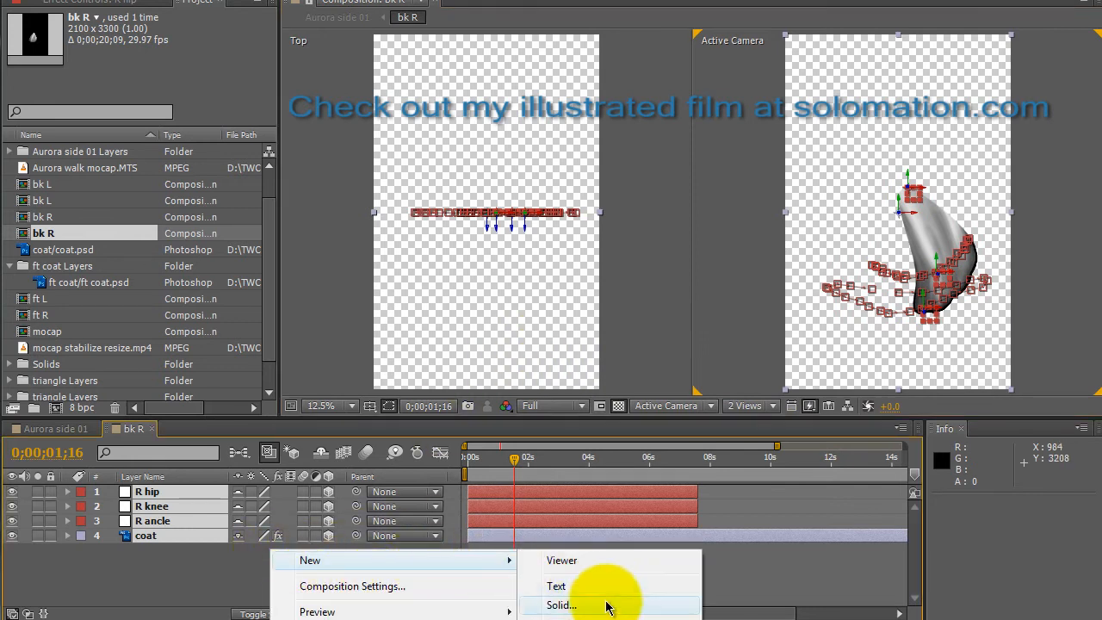
pyautogui.click(568, 619)
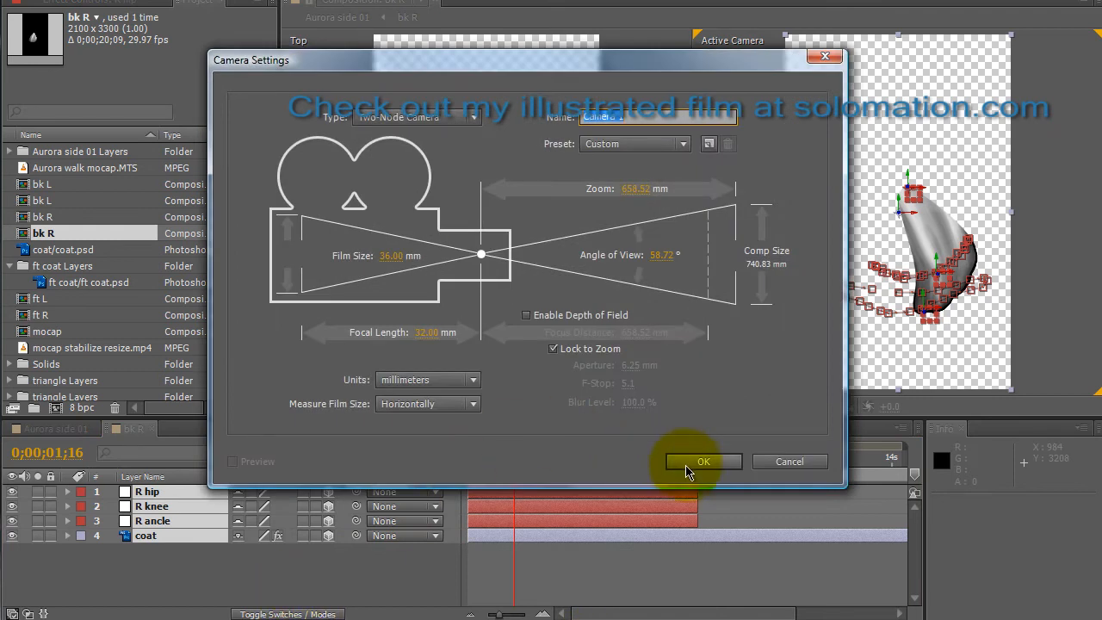
pyautogui.click(702, 461)
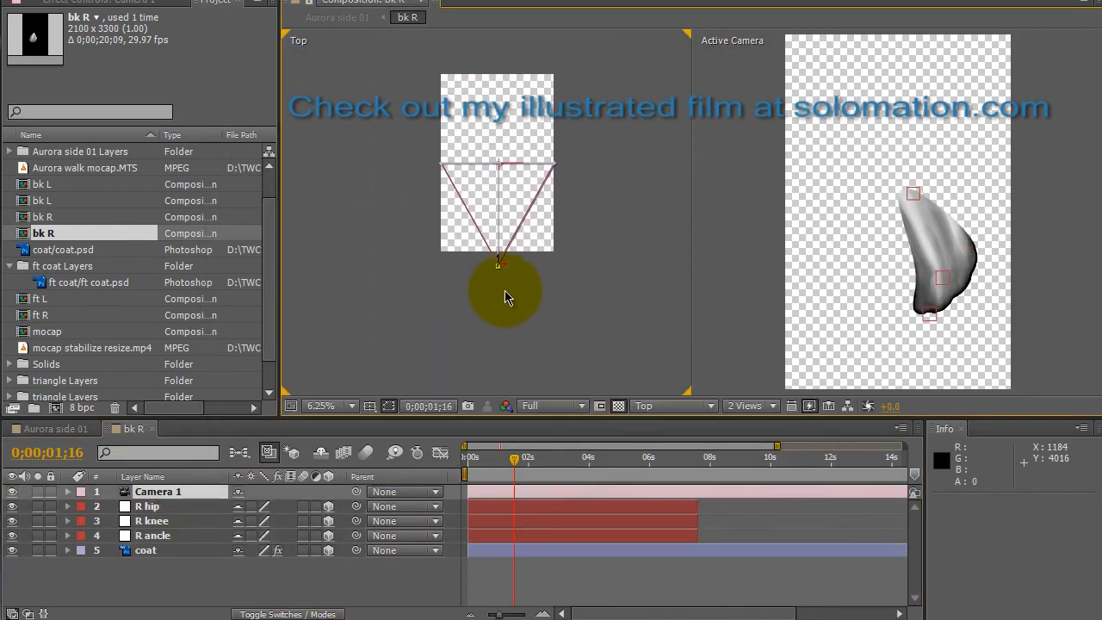
# Swing the bk R camera sideways in the top view to see the coat edge-on, then return to Aurora side 01.
pyautogui.moveTo(507, 296); pyautogui.dragTo(503, 275)
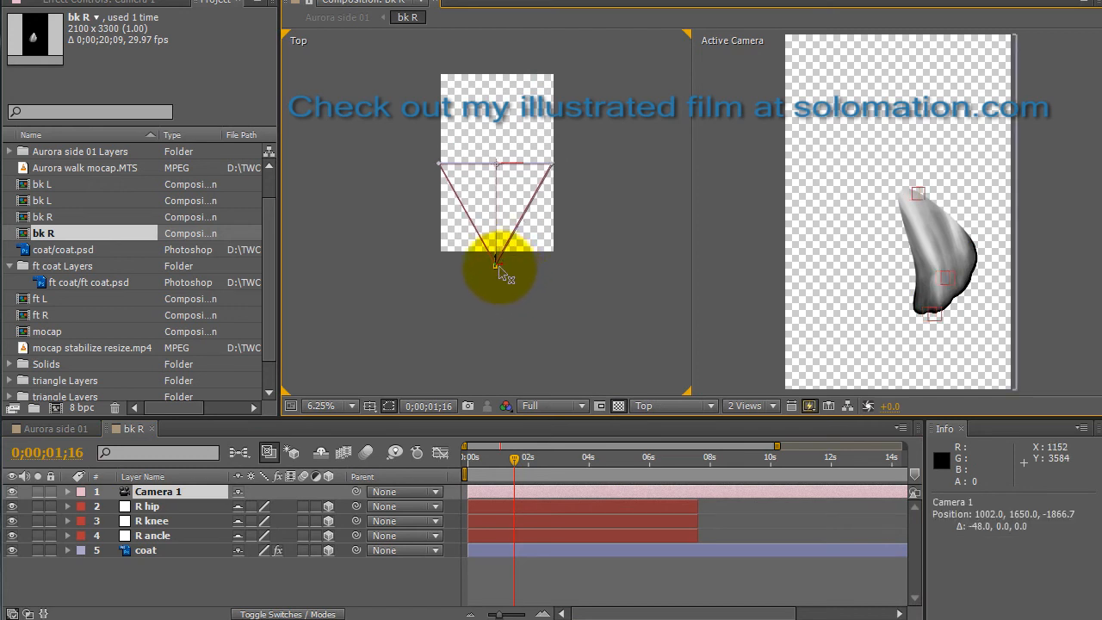
pyautogui.moveTo(503, 267); pyautogui.dragTo(465, 276)
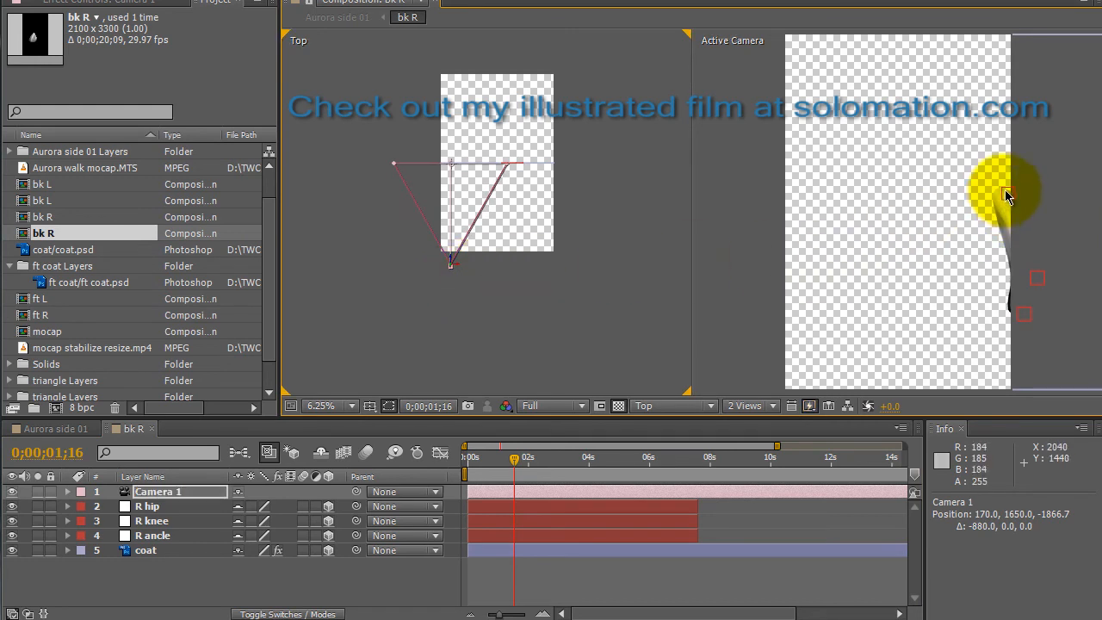
pyautogui.moveTo(179, 535)
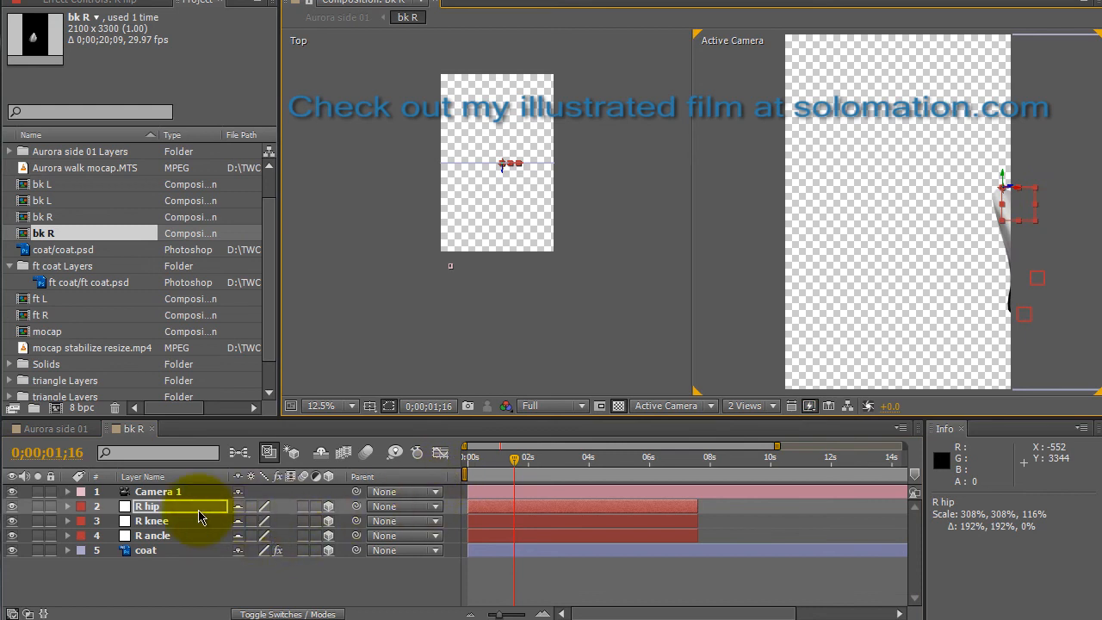
pyautogui.click(158, 490)
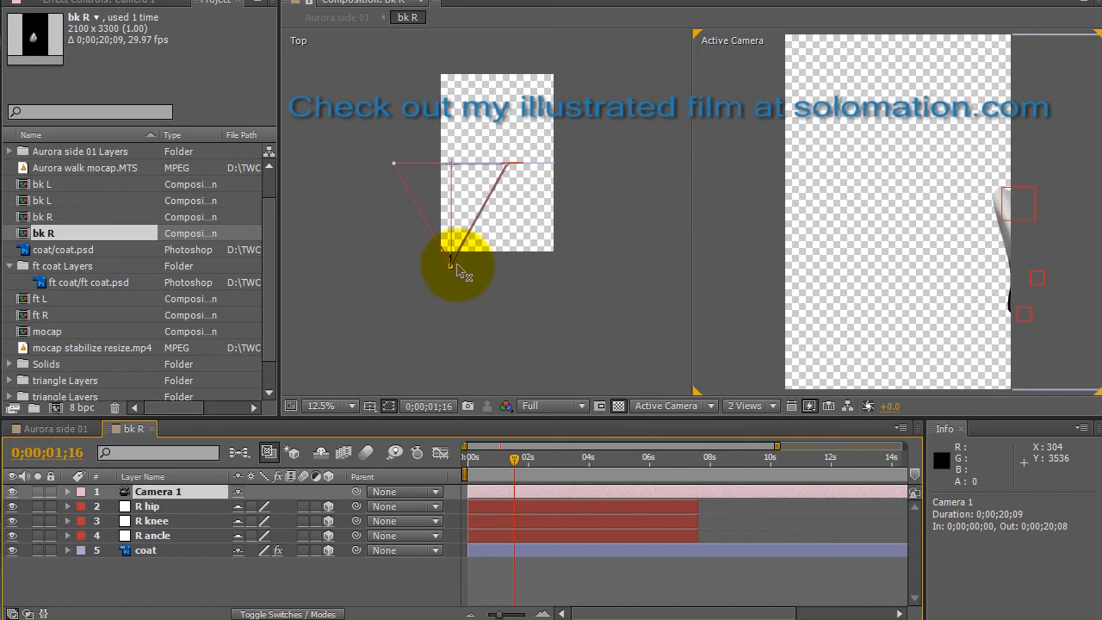
pyautogui.click(671, 407)
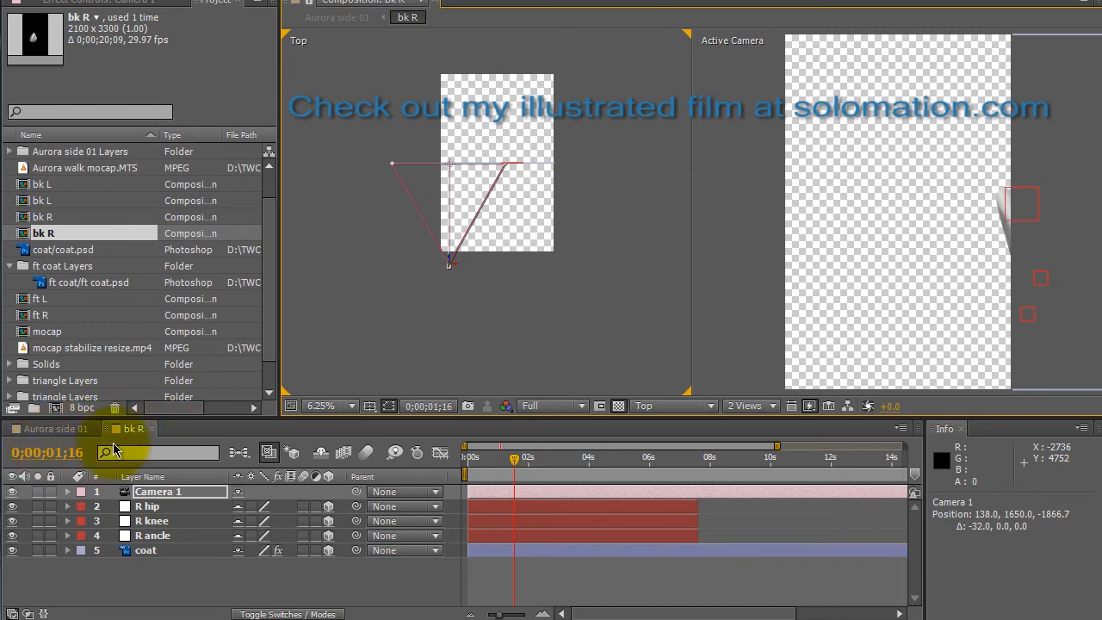
pyautogui.moveTo(1074, 266)
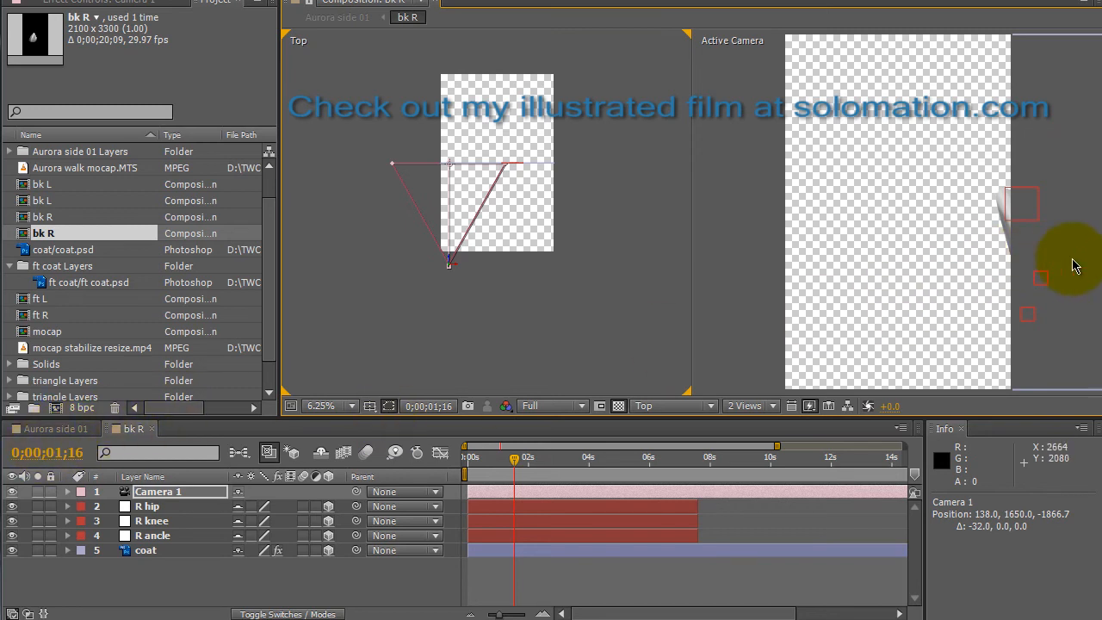
pyautogui.moveTo(865, 291)
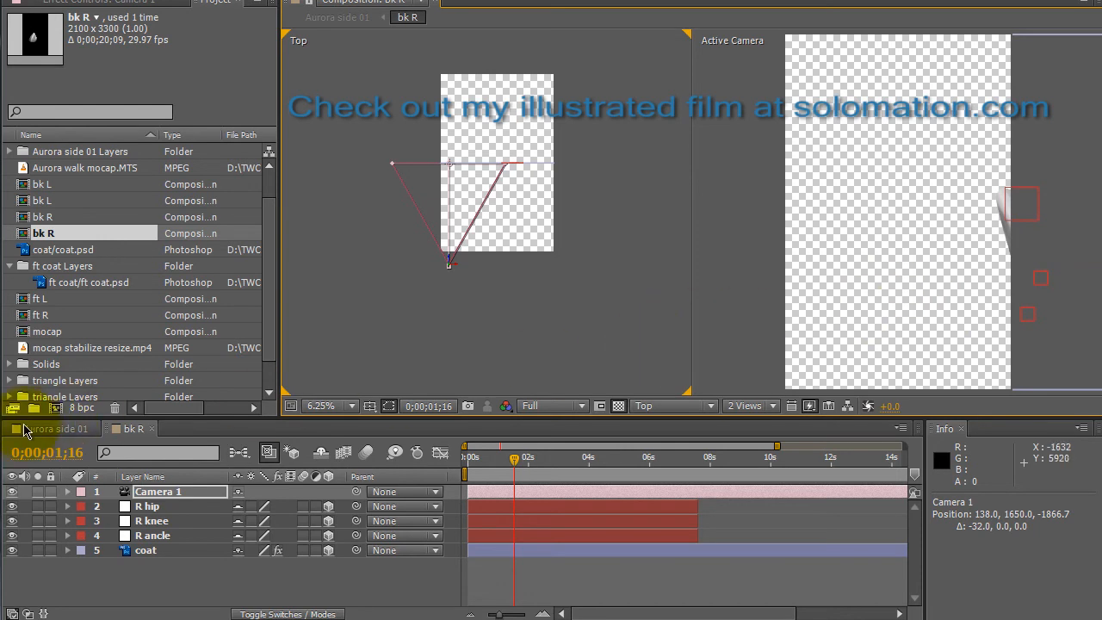
pyautogui.click(55, 427)
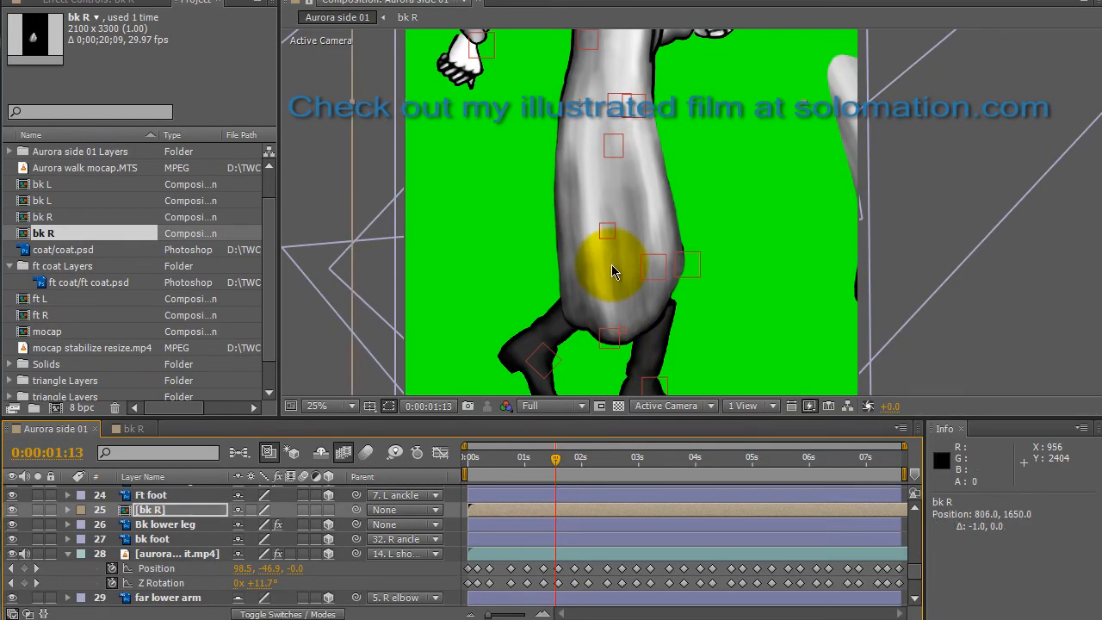
# Shift the bk R layer's Position X to about 50 and scrub the walk to check it tracks the back leg.
pyautogui.moveTo(616, 272); pyautogui.dragTo(613, 272)
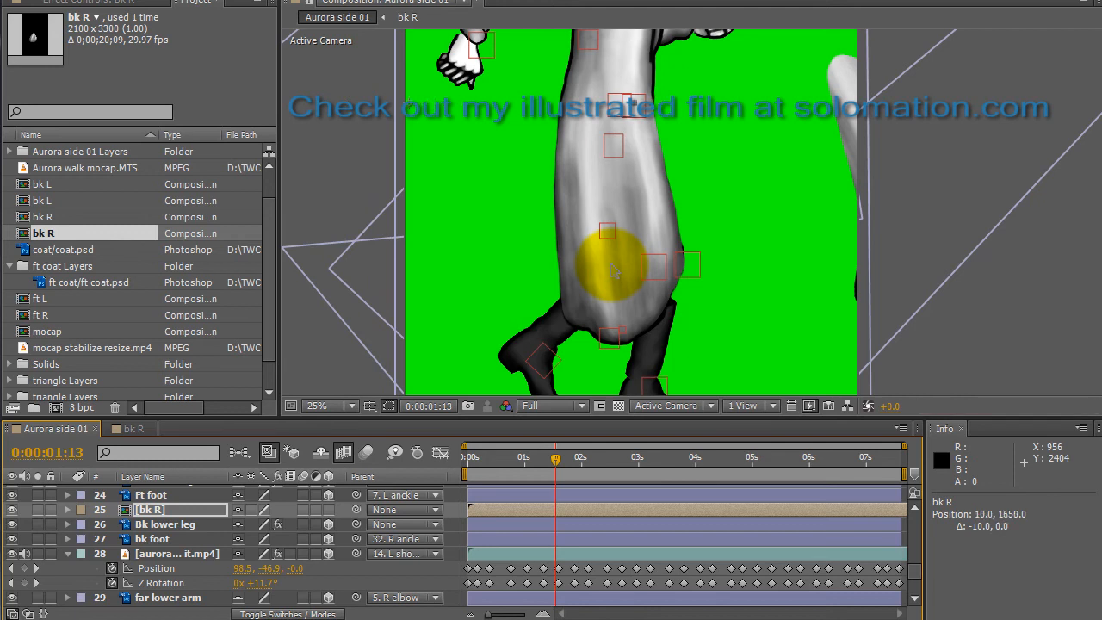
pyautogui.moveTo(614, 272)
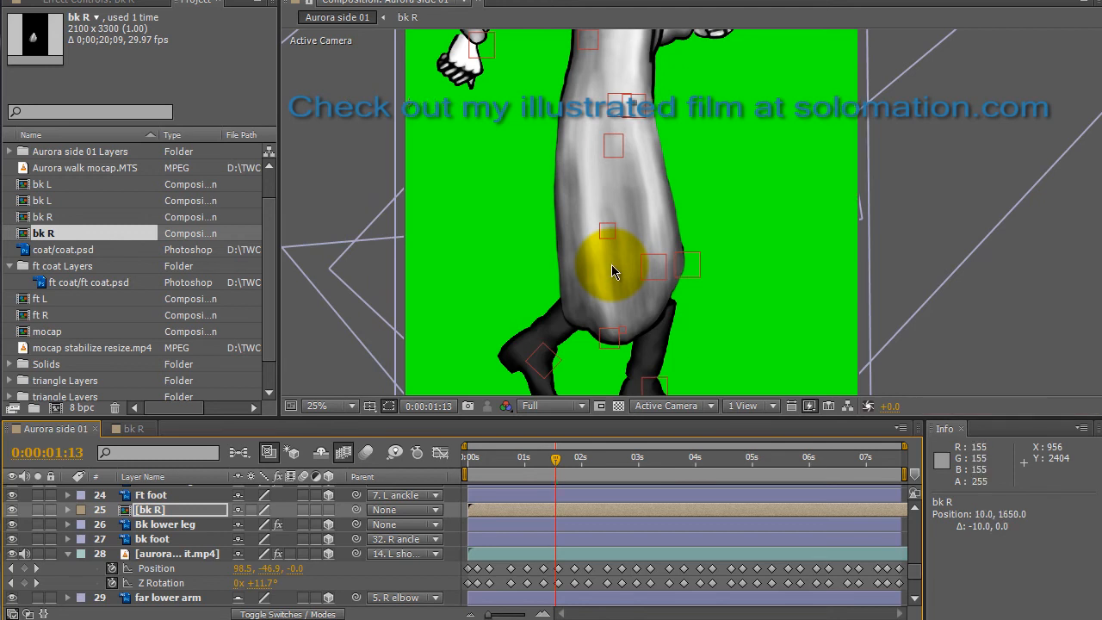
pyautogui.moveTo(556, 458); pyautogui.dragTo(502, 458)
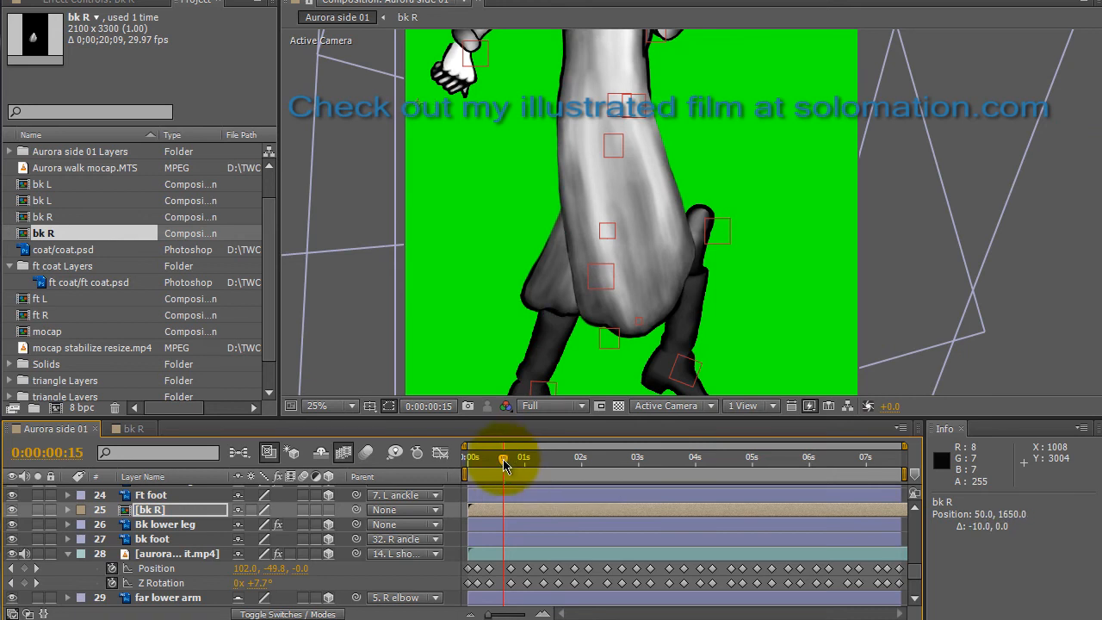
pyautogui.moveTo(502, 463); pyautogui.dragTo(497, 463)
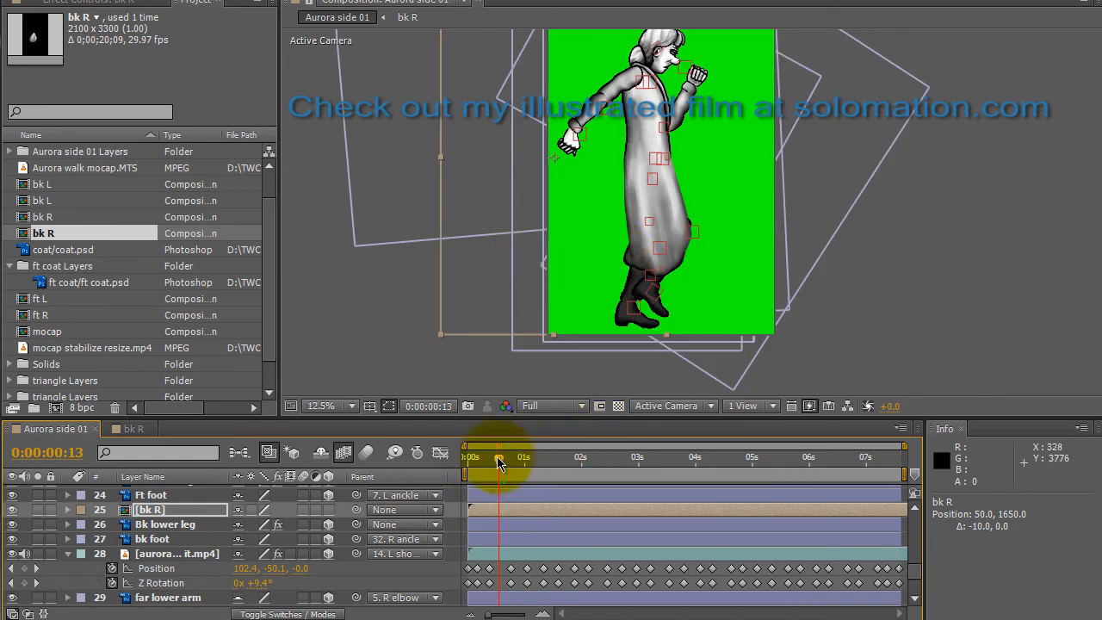
pyautogui.moveTo(498, 458); pyautogui.dragTo(726, 458)
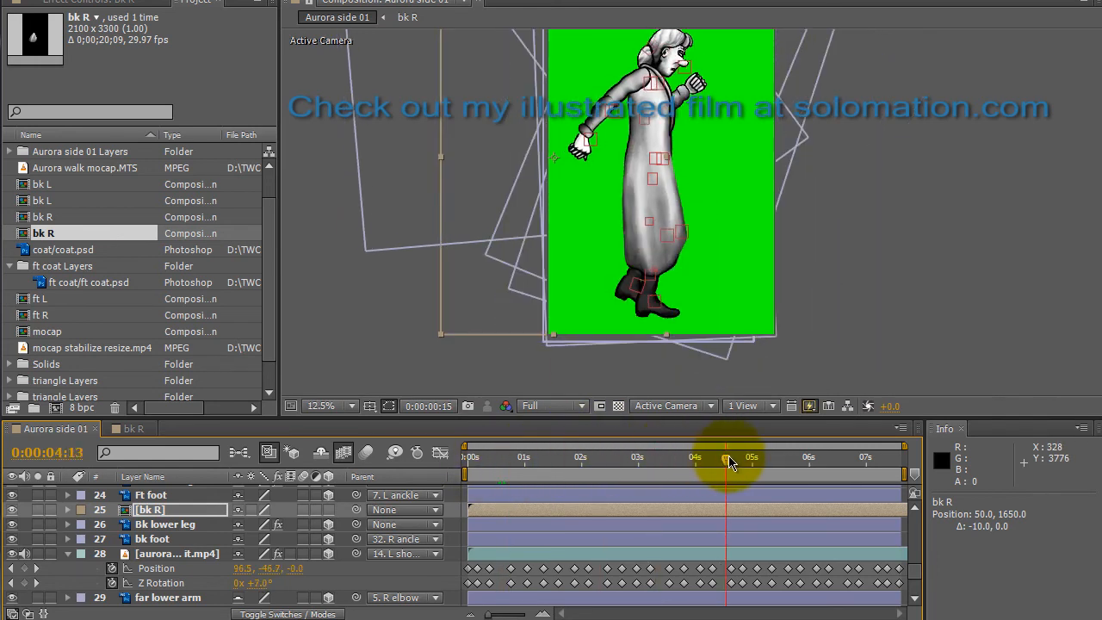
pyautogui.moveTo(726, 458); pyautogui.dragTo(721, 458)
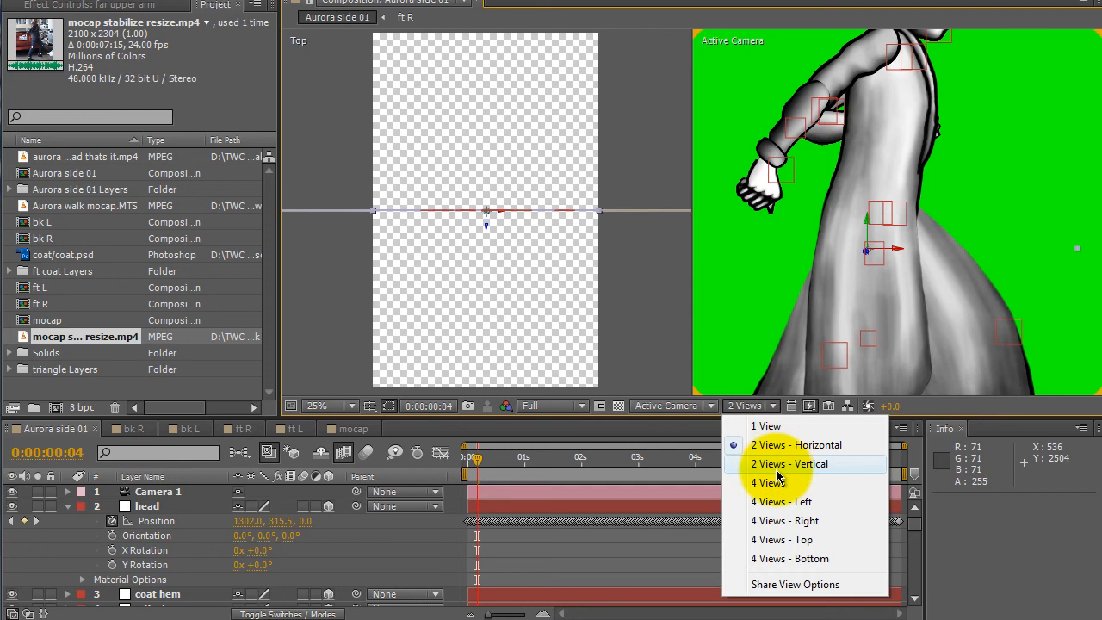
# Set the viewer to 1 View and scrub the camera view through the first second of the walk.
pyautogui.click(764, 425)
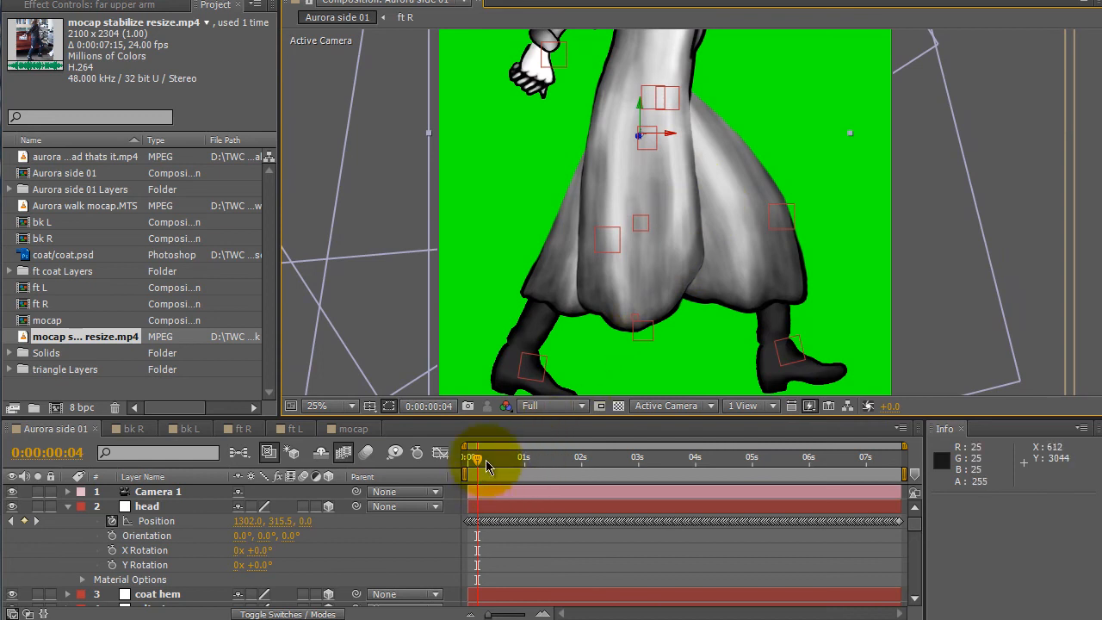
pyautogui.moveTo(475, 457); pyautogui.dragTo(496, 458)
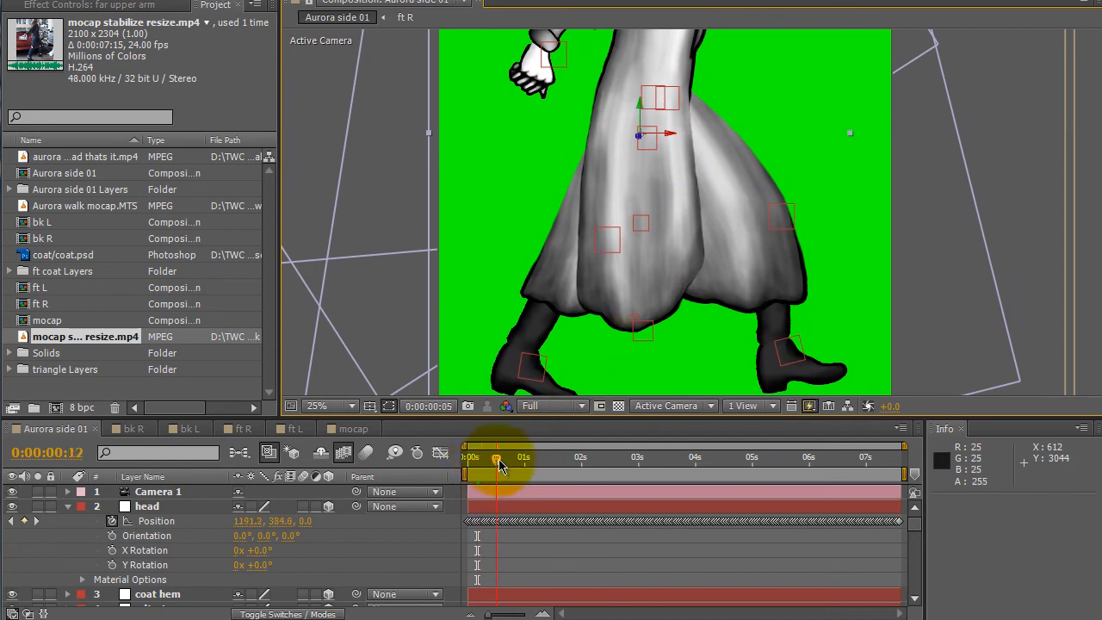
pyautogui.moveTo(495, 458); pyautogui.dragTo(520, 458)
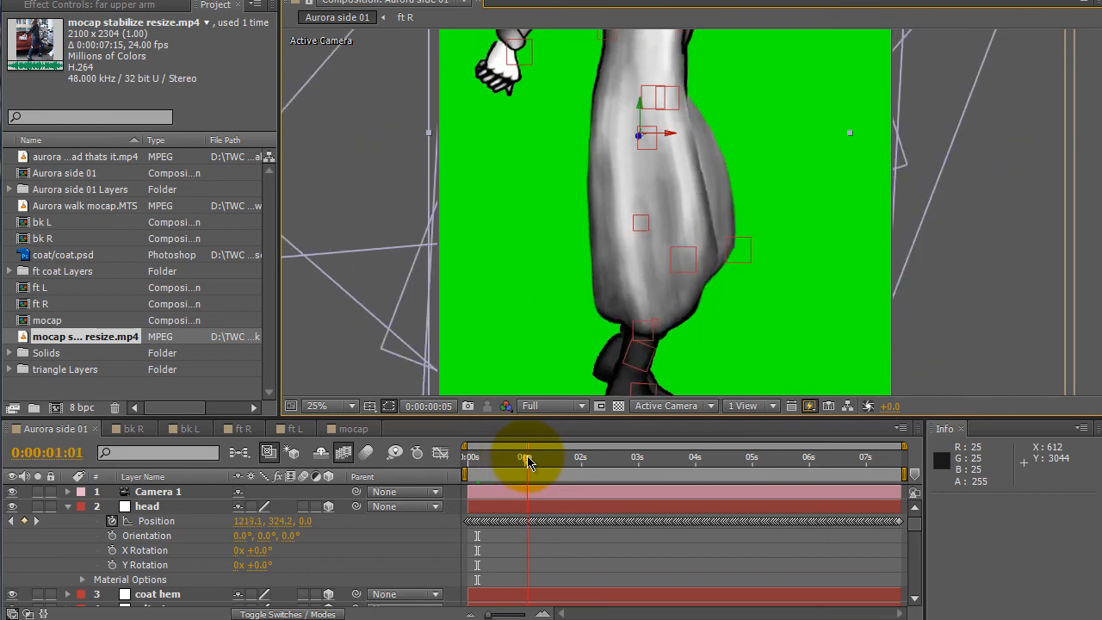
pyautogui.moveTo(525, 458); pyautogui.dragTo(535, 458)
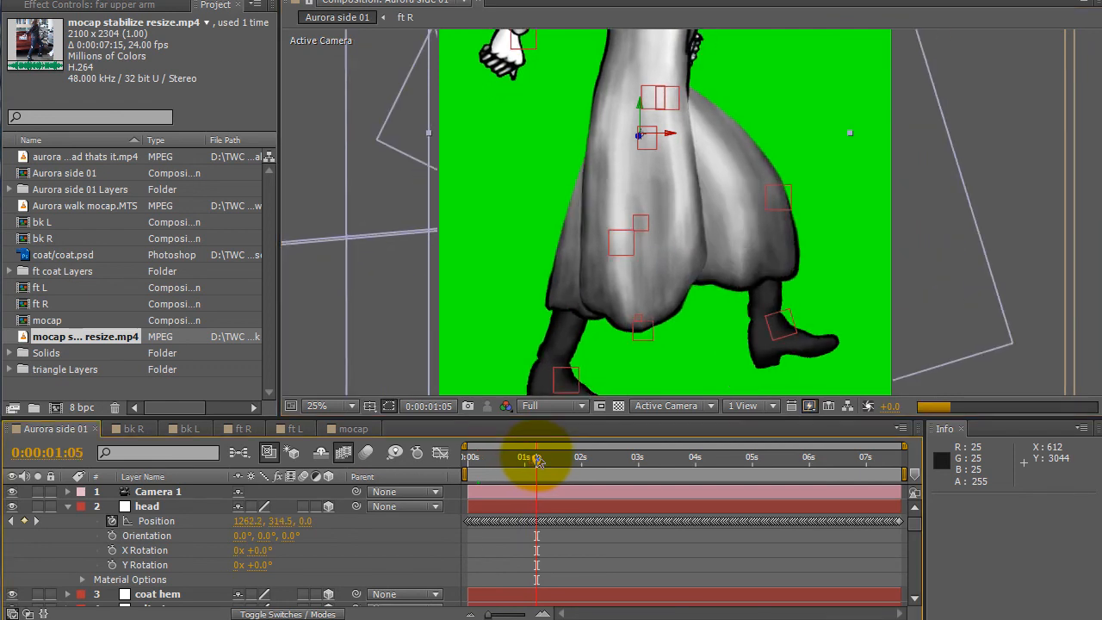
pyautogui.moveTo(537, 458)
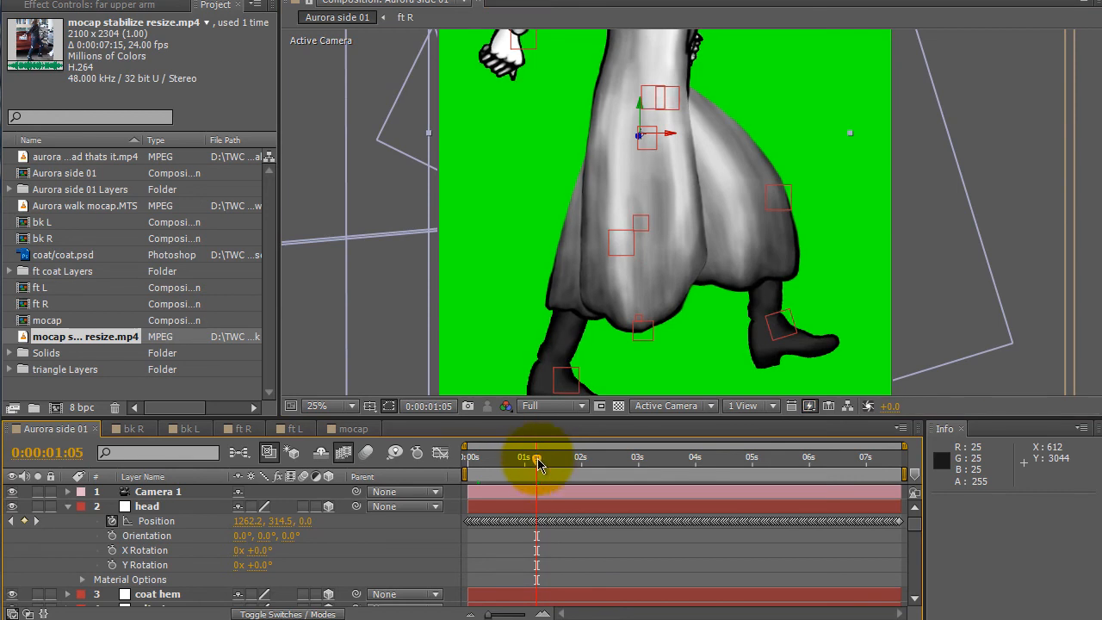
pyautogui.moveTo(537, 457); pyautogui.dragTo(523, 457)
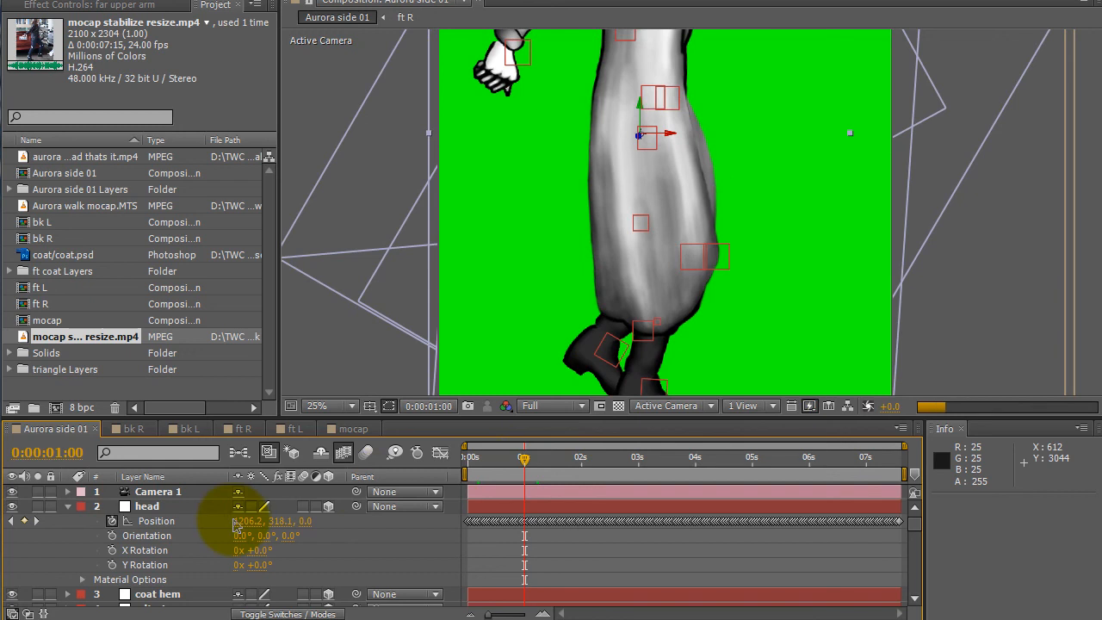
# Scrub the walk from 1:00 to about 3:15, checking the coat panels swinging with the legs.
pyautogui.scroll(-3)
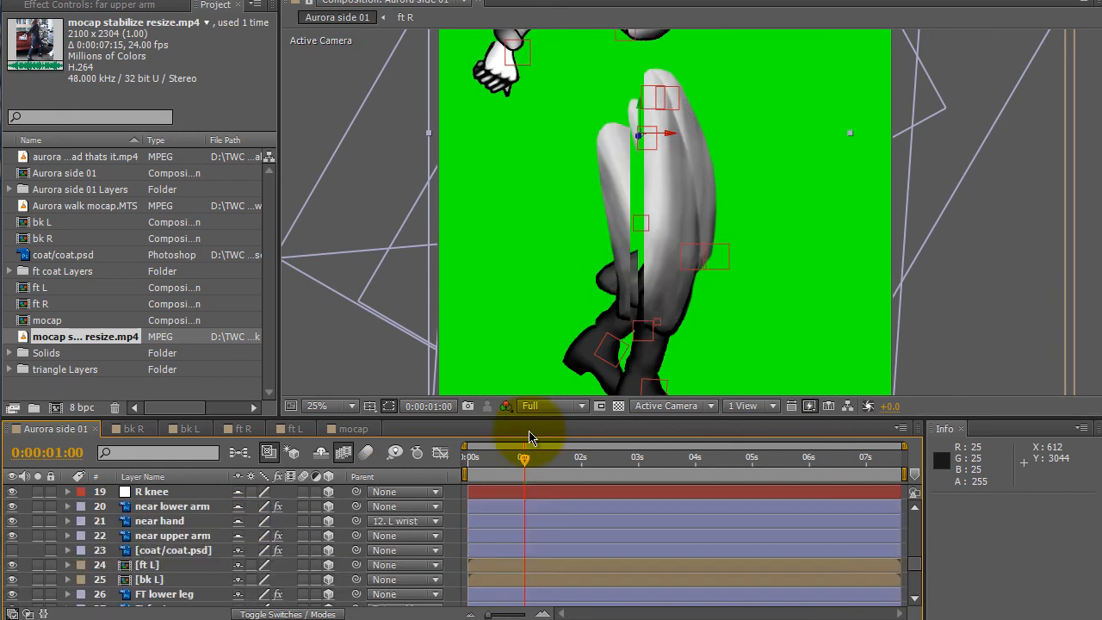
pyautogui.moveTo(554, 310)
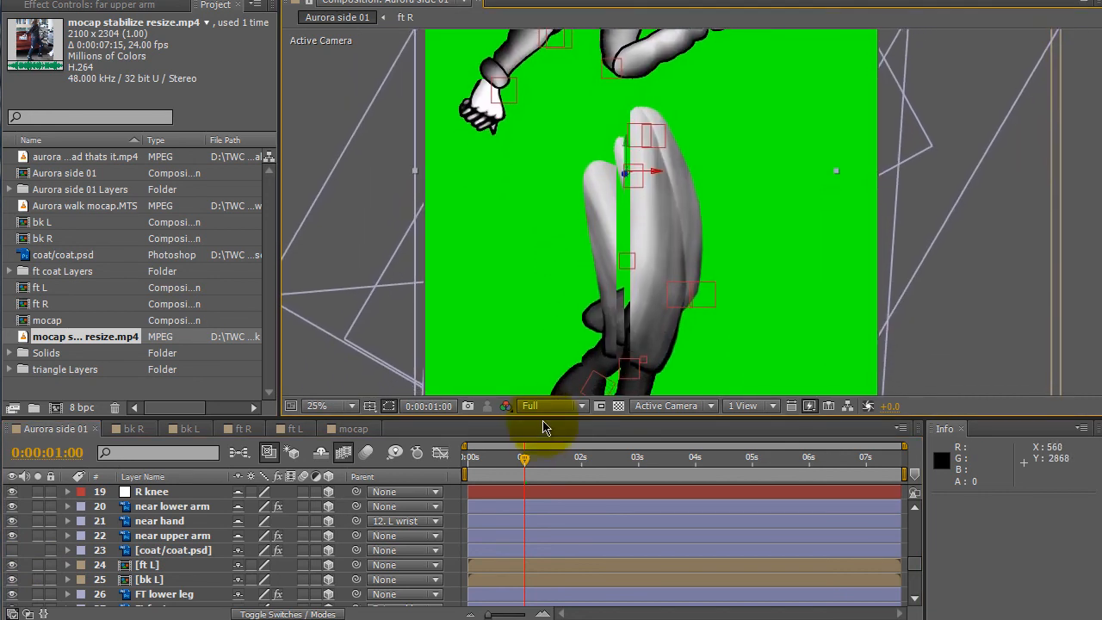
pyautogui.moveTo(523, 458); pyautogui.dragTo(544, 458)
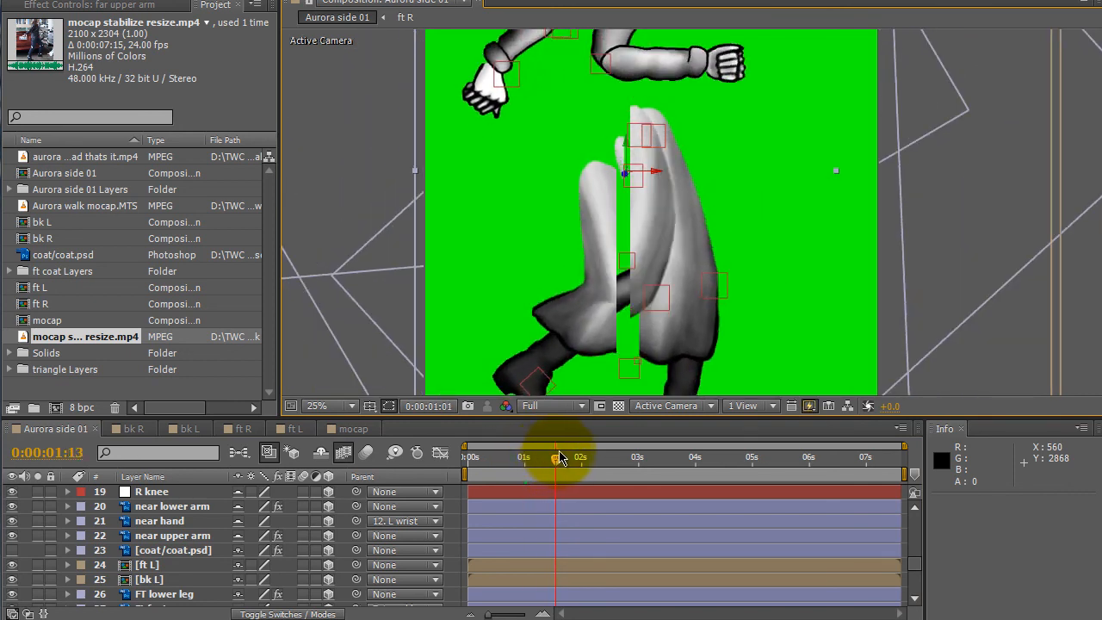
pyautogui.moveTo(557, 458); pyautogui.dragTo(596, 458)
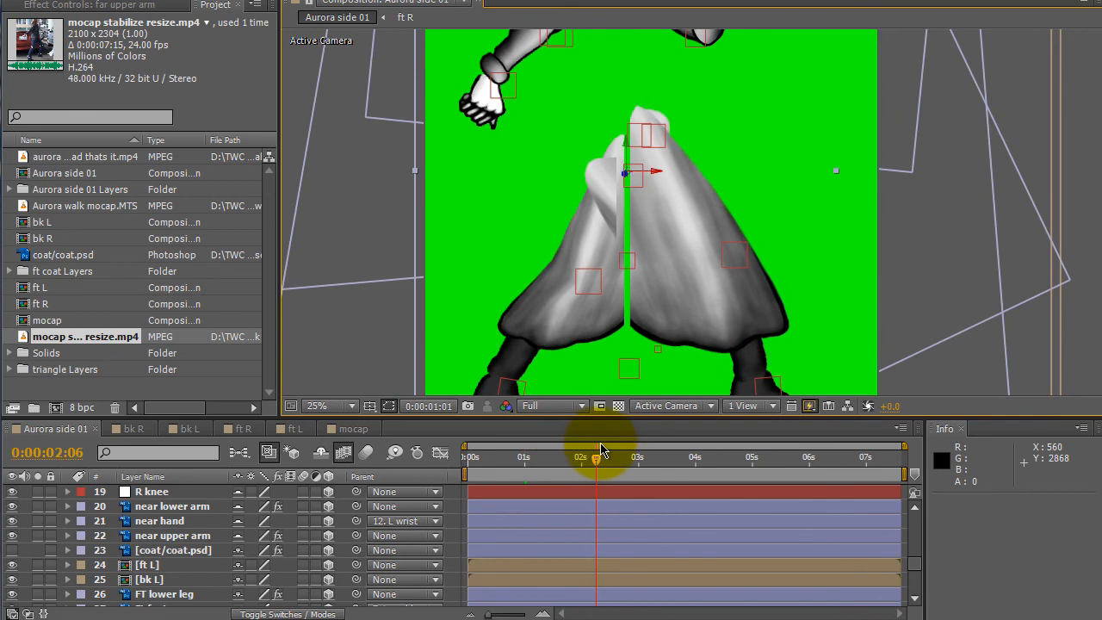
pyautogui.moveTo(595, 458); pyautogui.dragTo(627, 458)
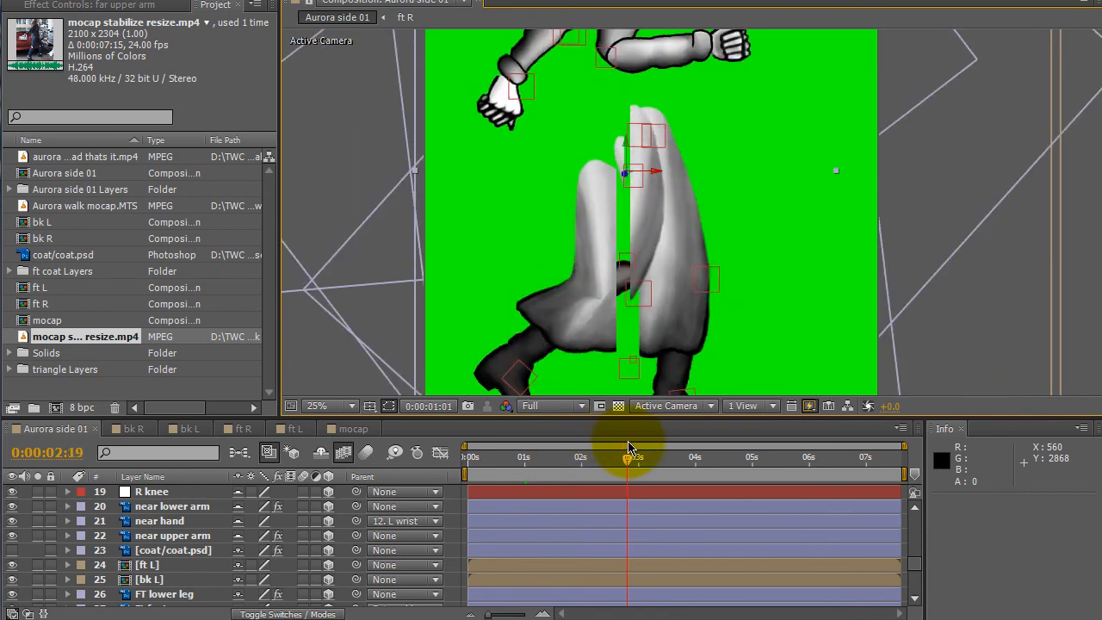
pyautogui.moveTo(626, 458); pyautogui.dragTo(669, 458)
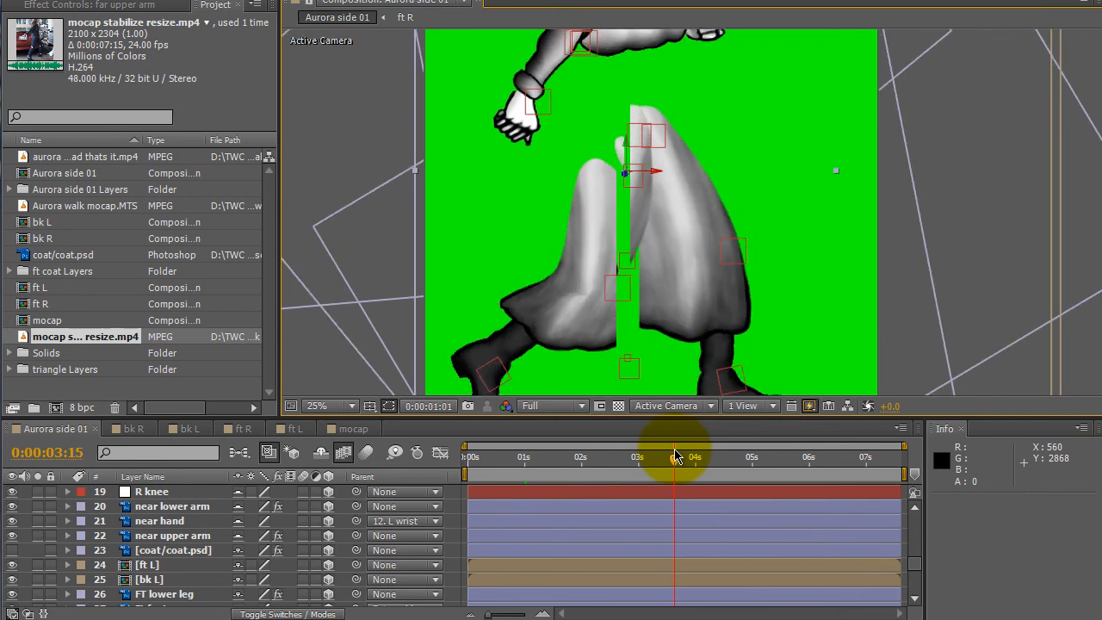
pyautogui.moveTo(675, 458); pyautogui.dragTo(623, 458)
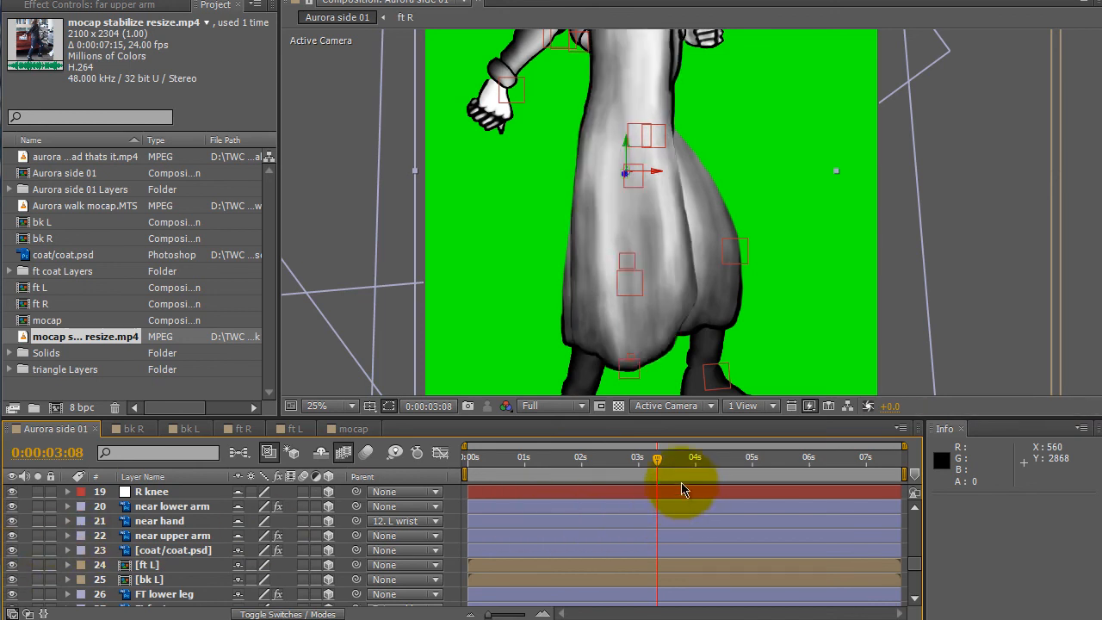
# Advance to 4:03 and zoom the viewer out to 12.5% to frame the whole character.
pyautogui.moveTo(658, 458); pyautogui.dragTo(685, 458)
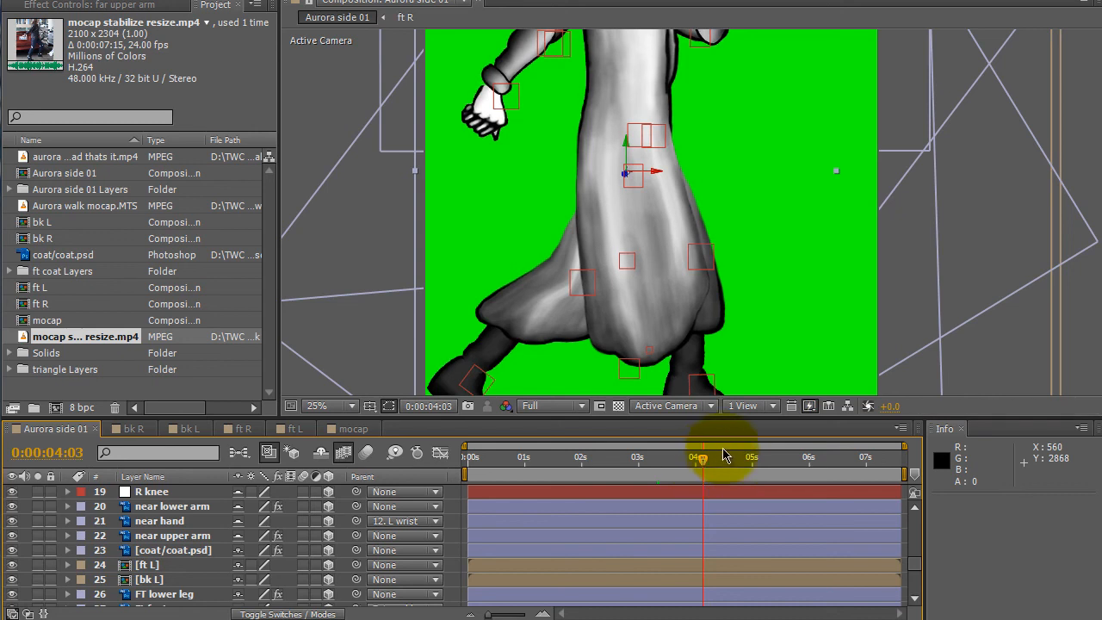
pyautogui.click(317, 406)
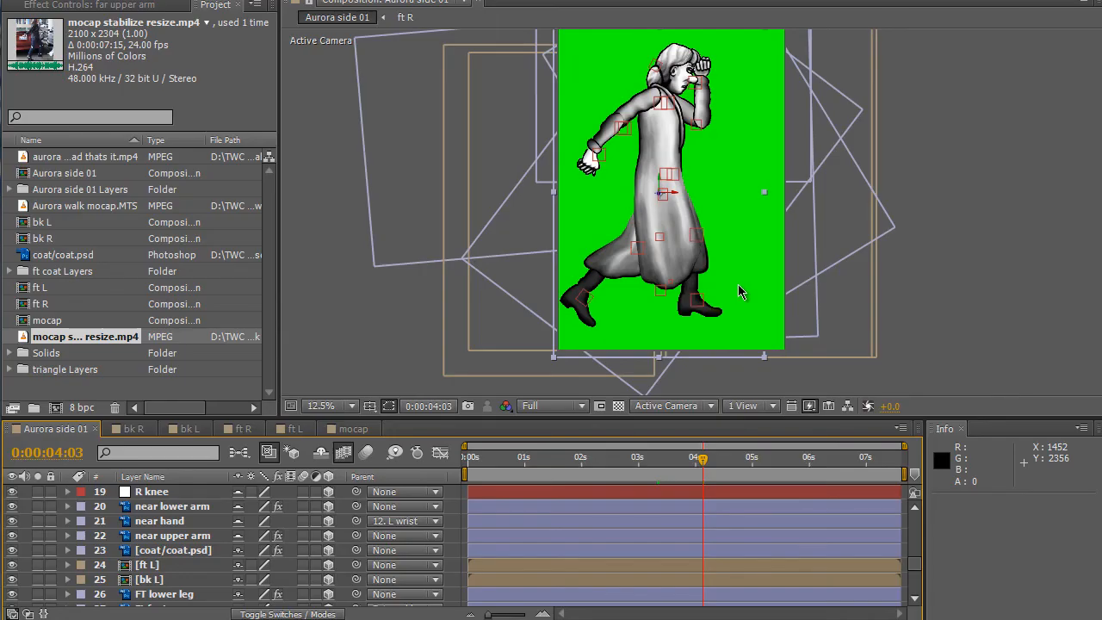